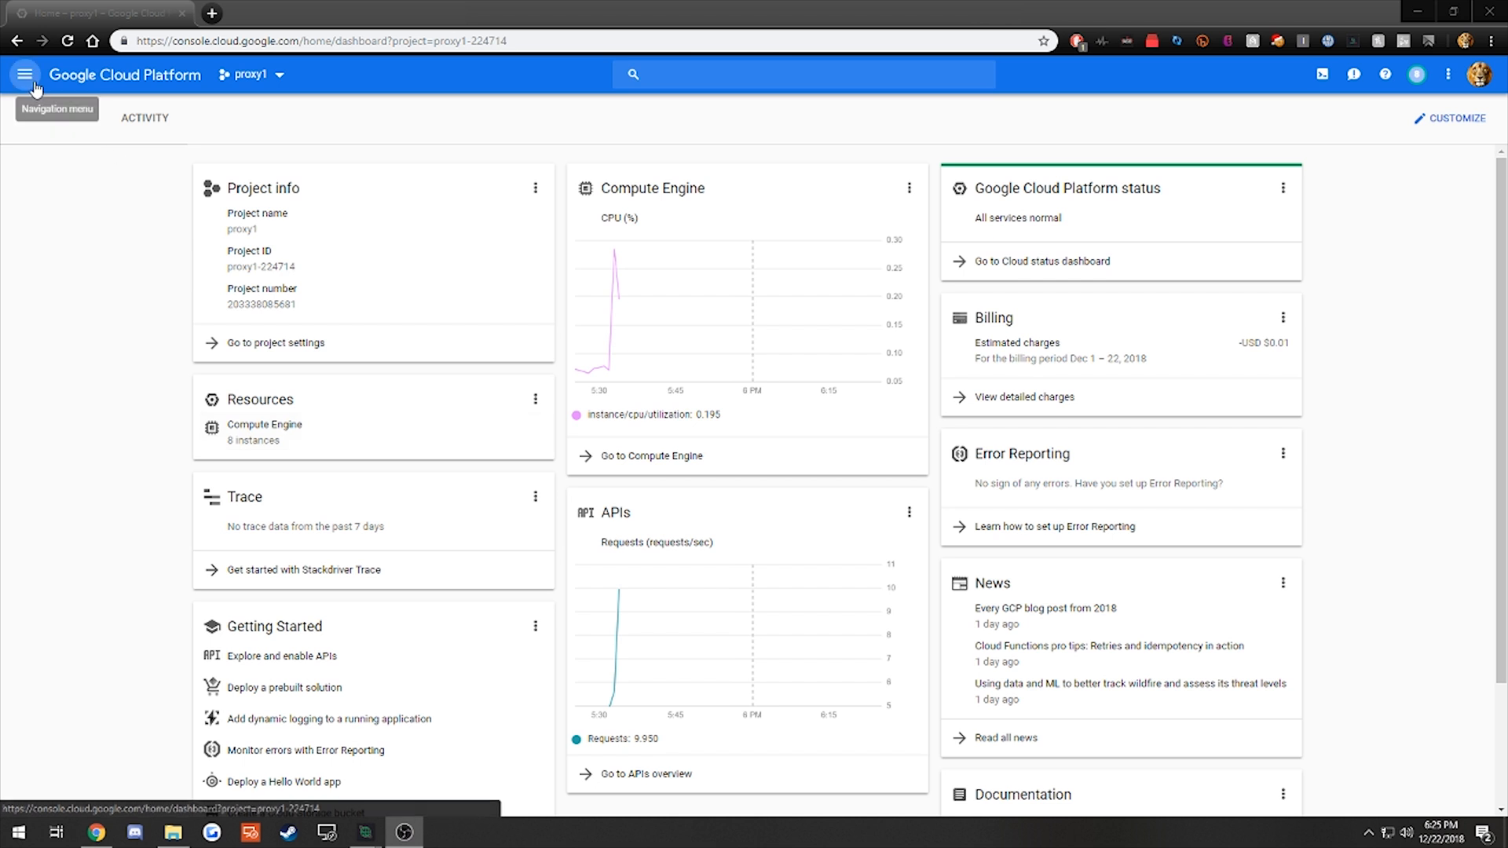
Go to Compute Engine's VM instances page via the navigation menu
{"action": "left_click", "coordinate": [24, 74]}
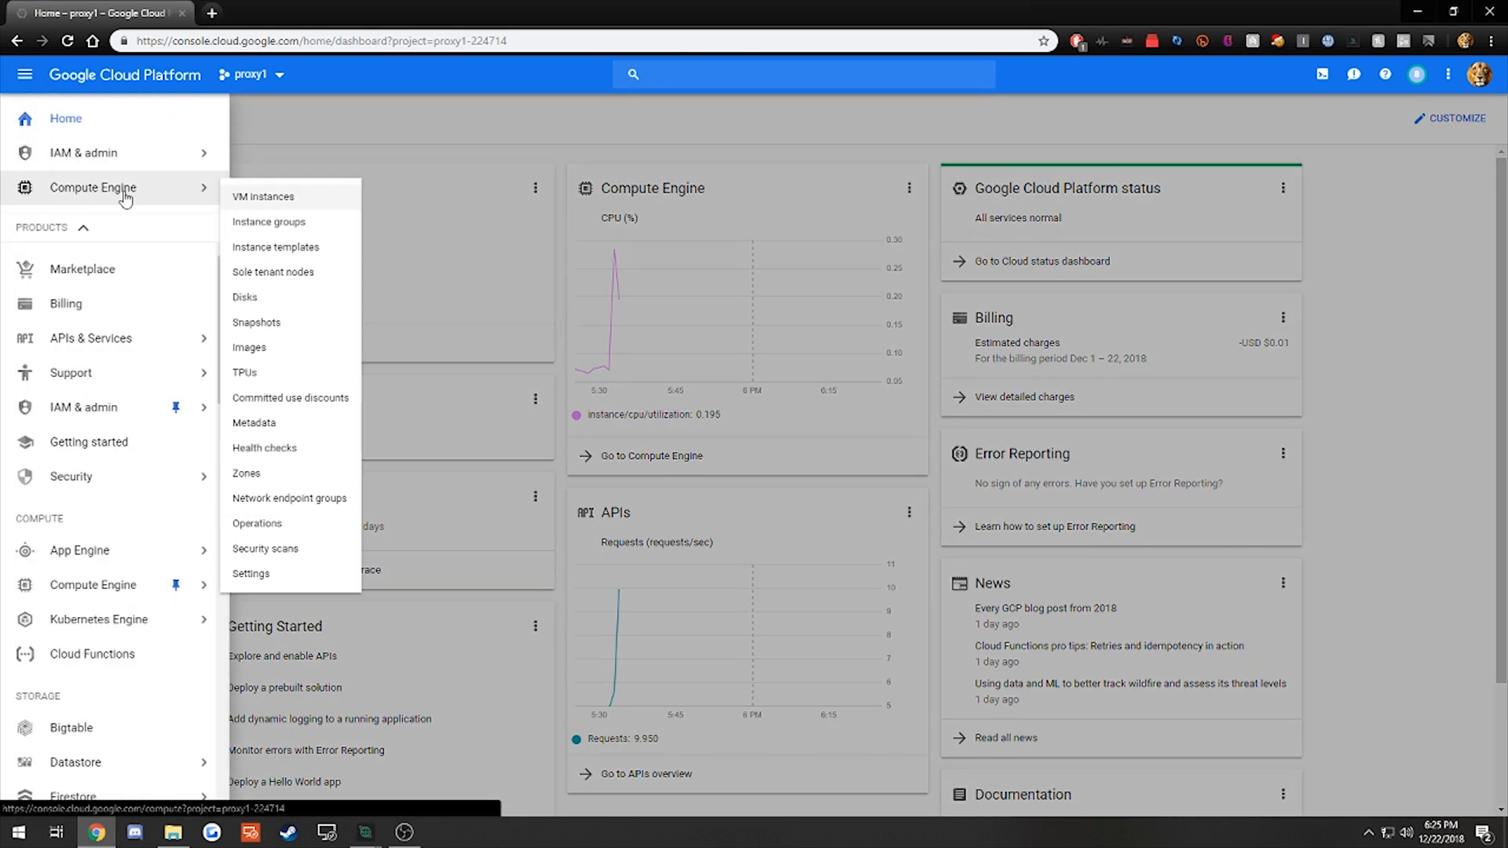
{"action": "mouse_move", "coordinate": [257, 199]}
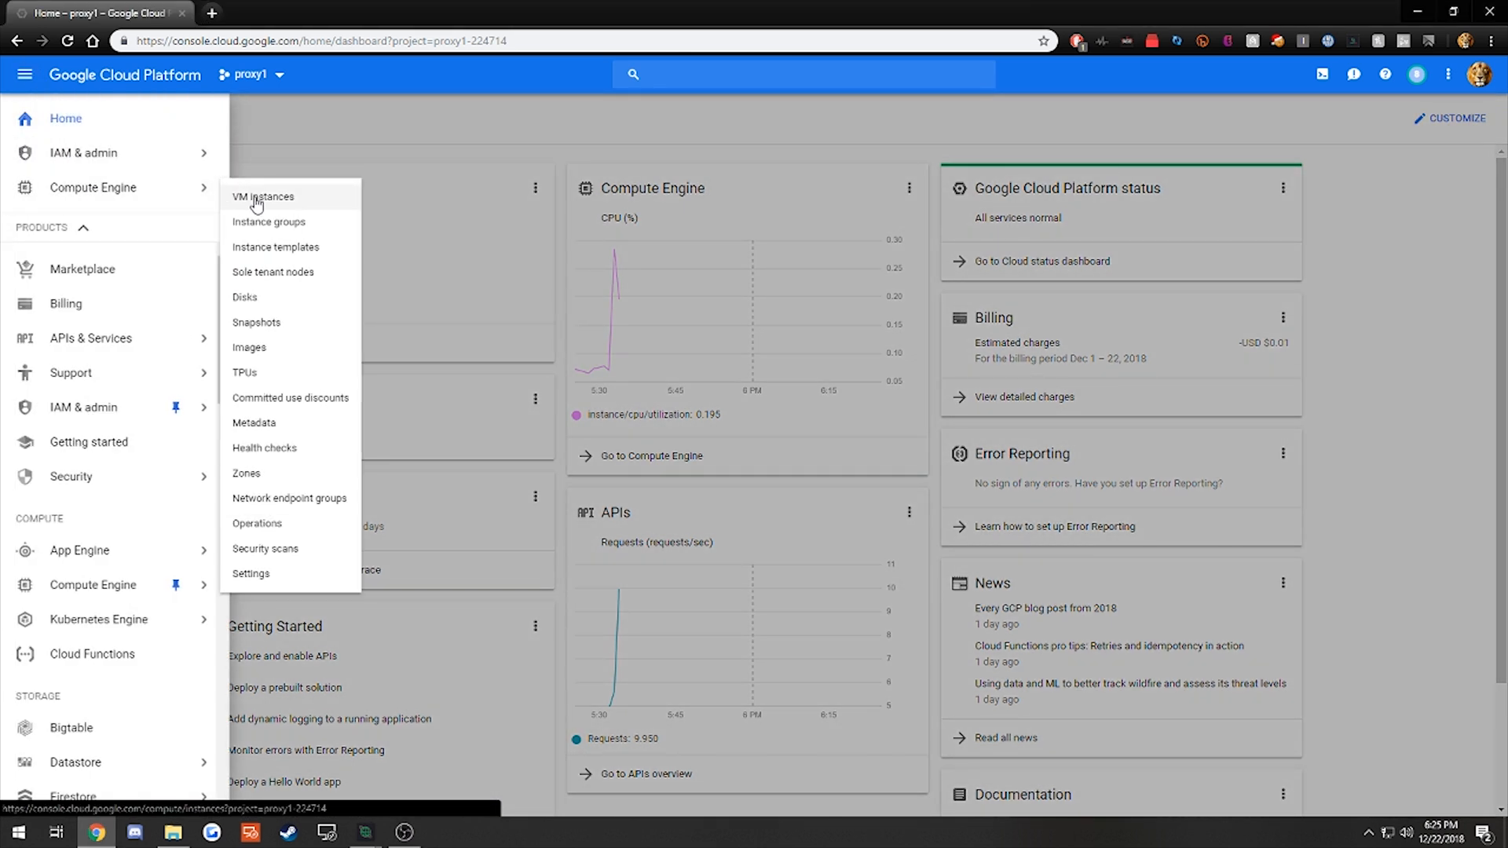
{"action": "left_click", "coordinate": [262, 197]}
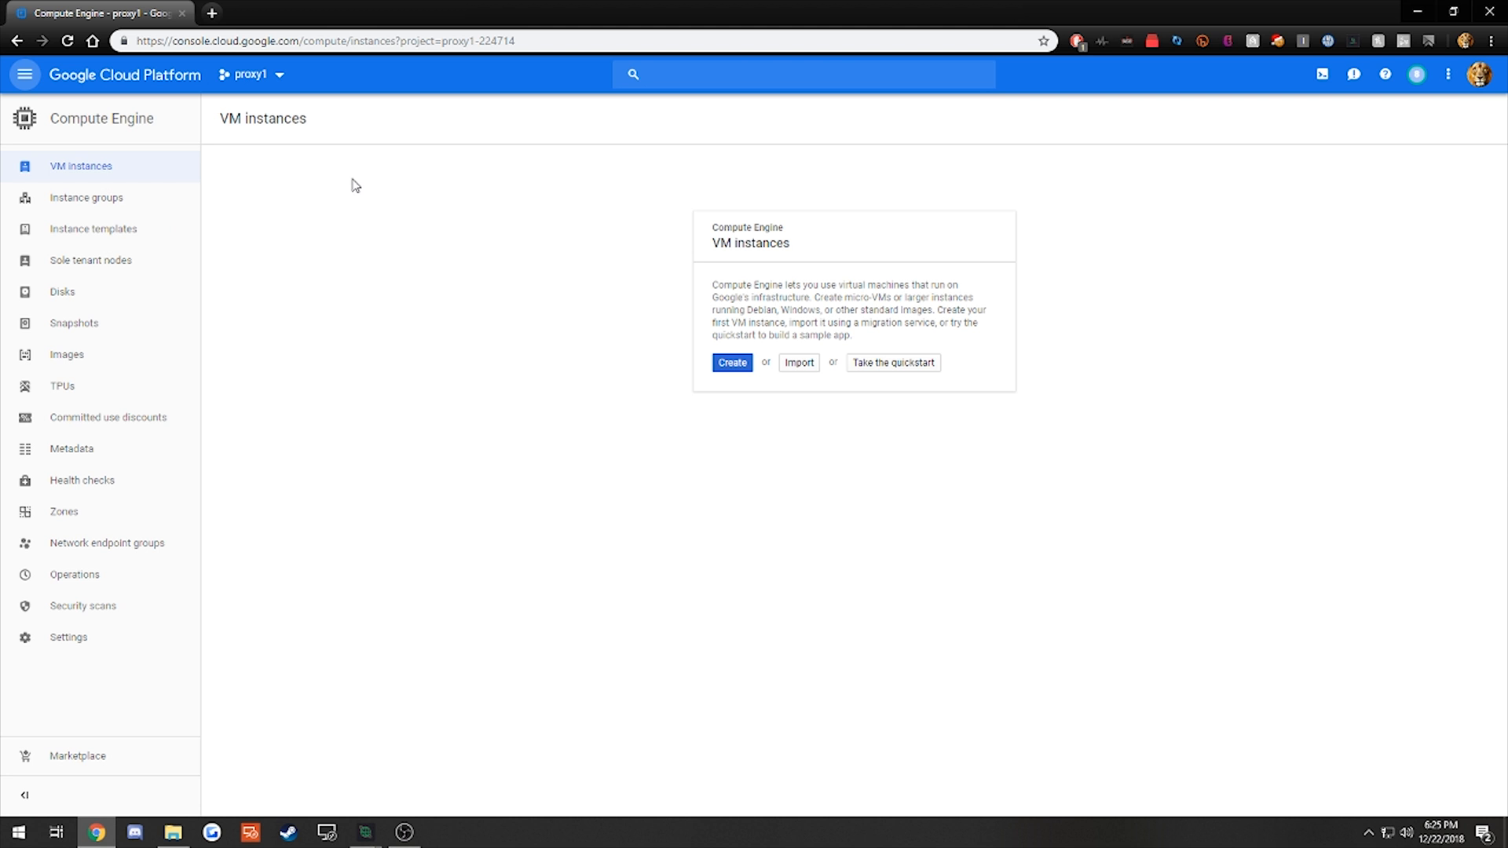
{"action": "mouse_move", "coordinate": [726, 213]}
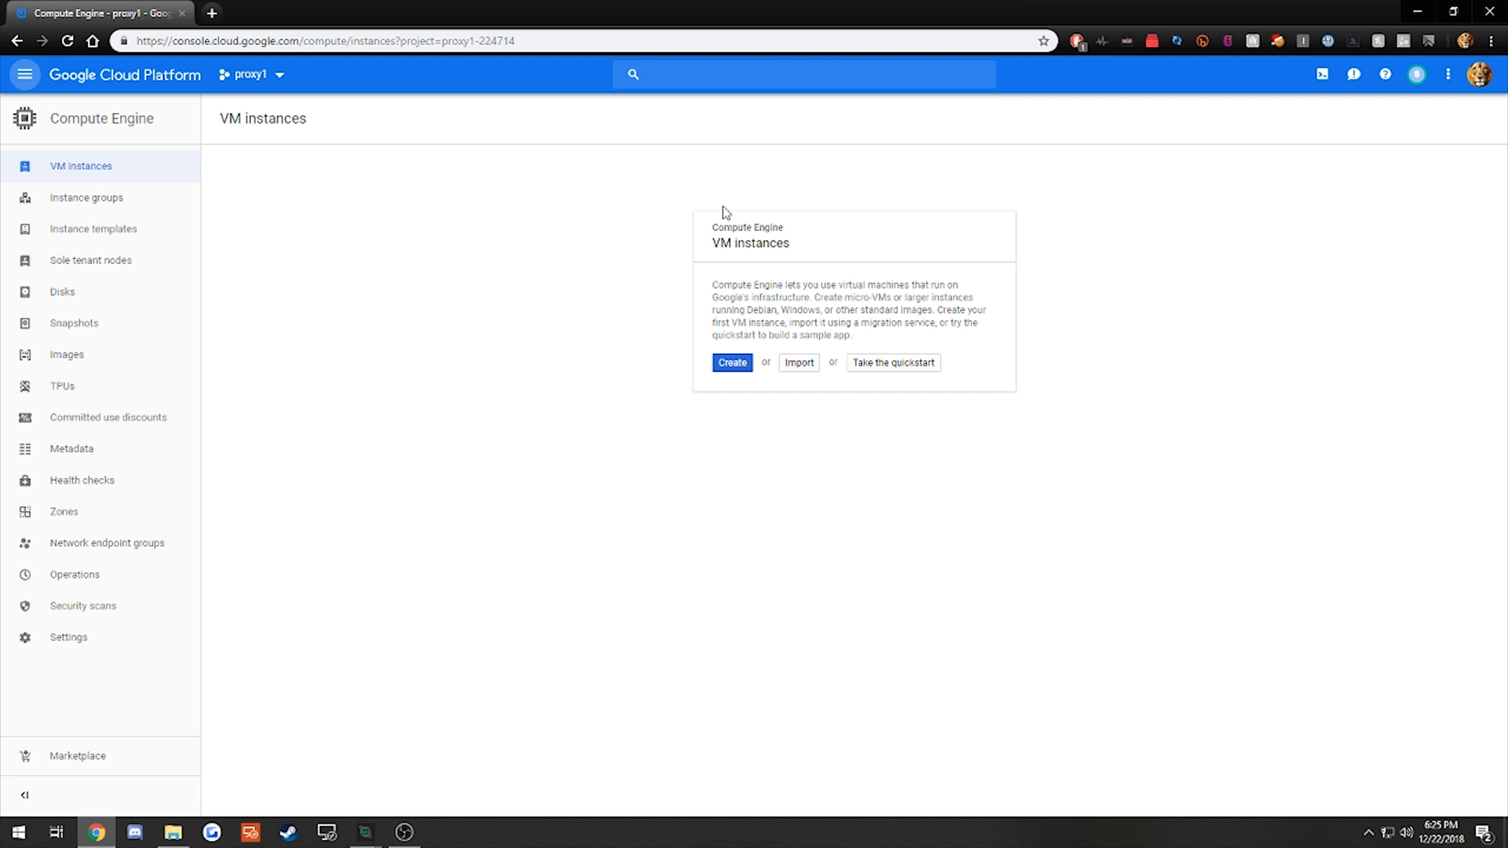
Create instance 'testserver' in us-east1 (South Carolina) with 8 vCPUs and 16 GB memory
{"action": "left_click", "coordinate": [732, 363]}
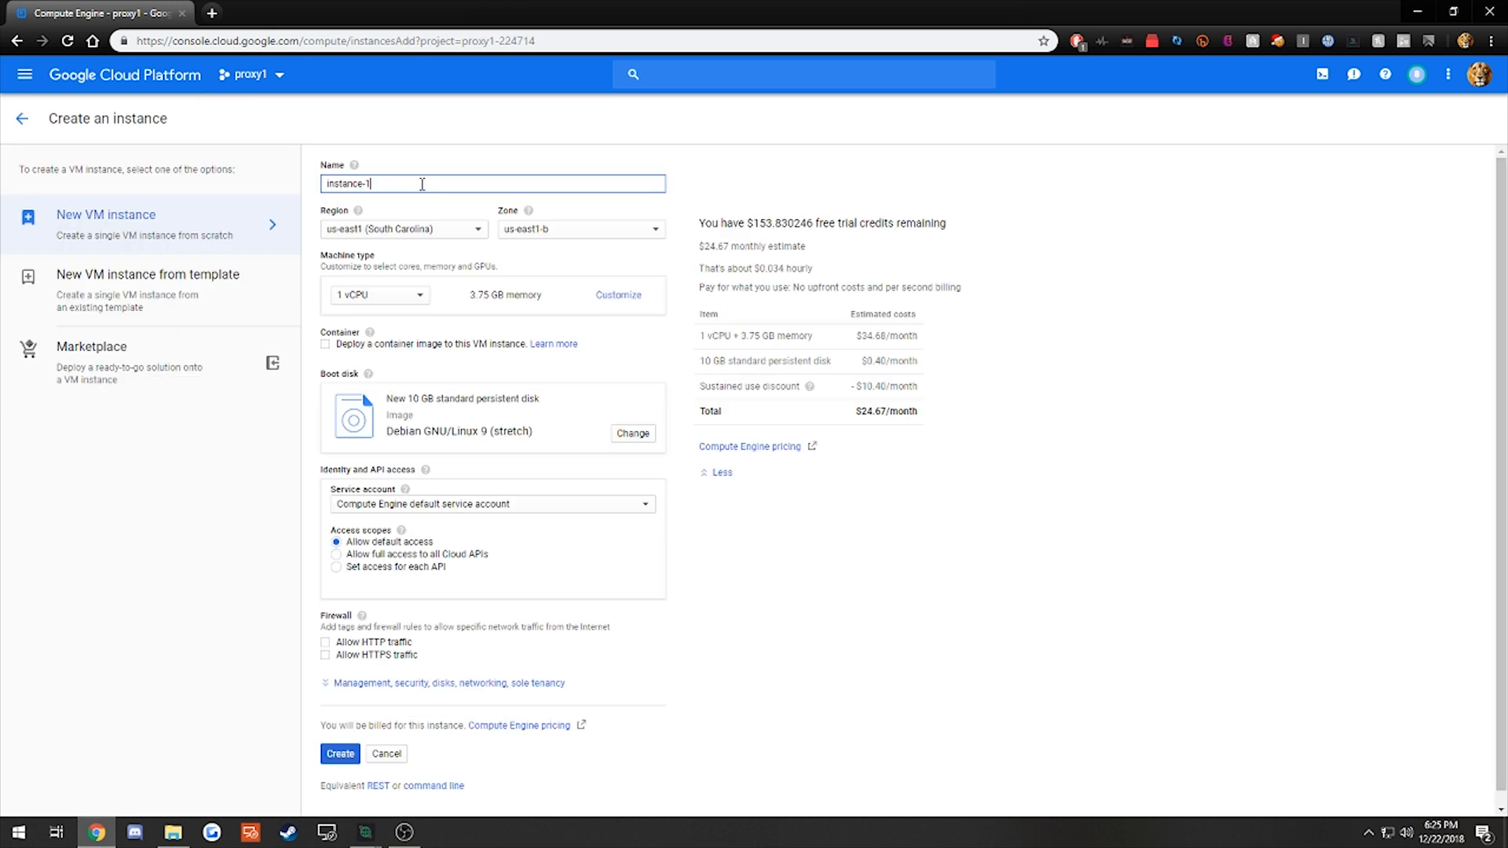
{"action": "left_click", "coordinate": [402, 229]}
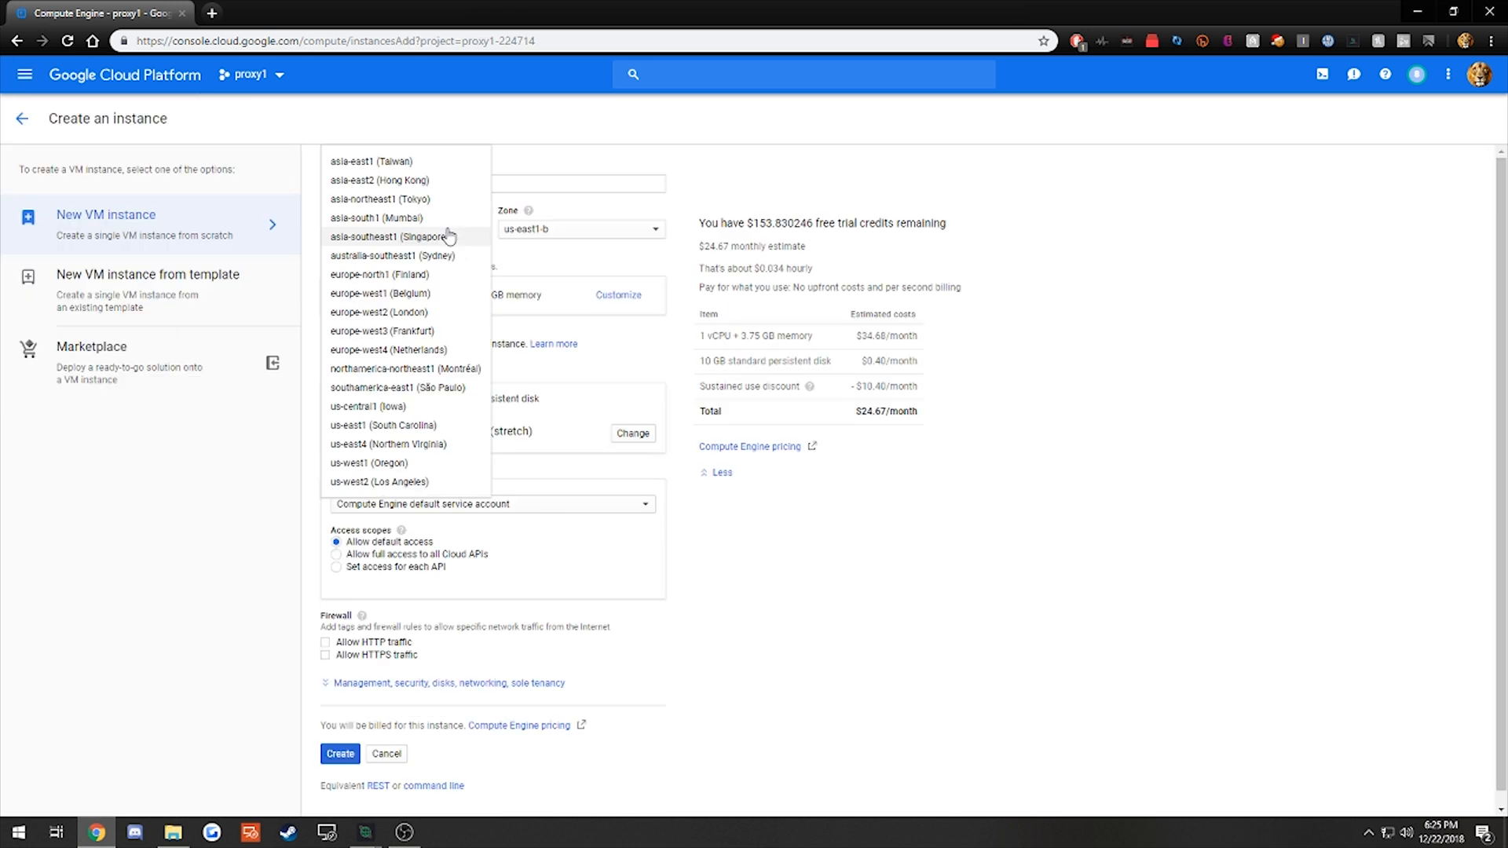
{"action": "mouse_move", "coordinate": [428, 435]}
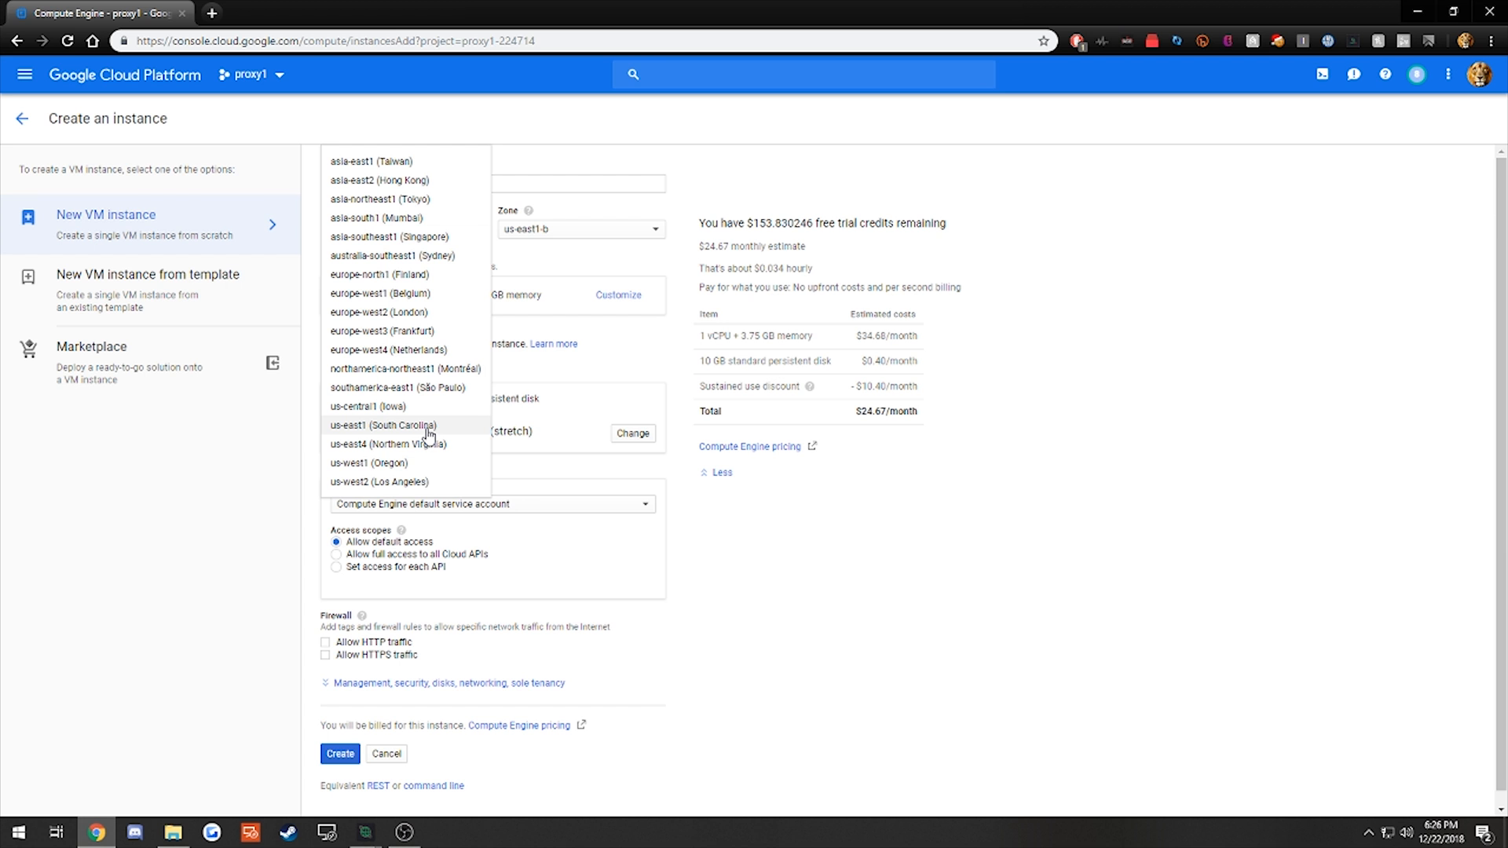
{"action": "left_click", "coordinate": [383, 425]}
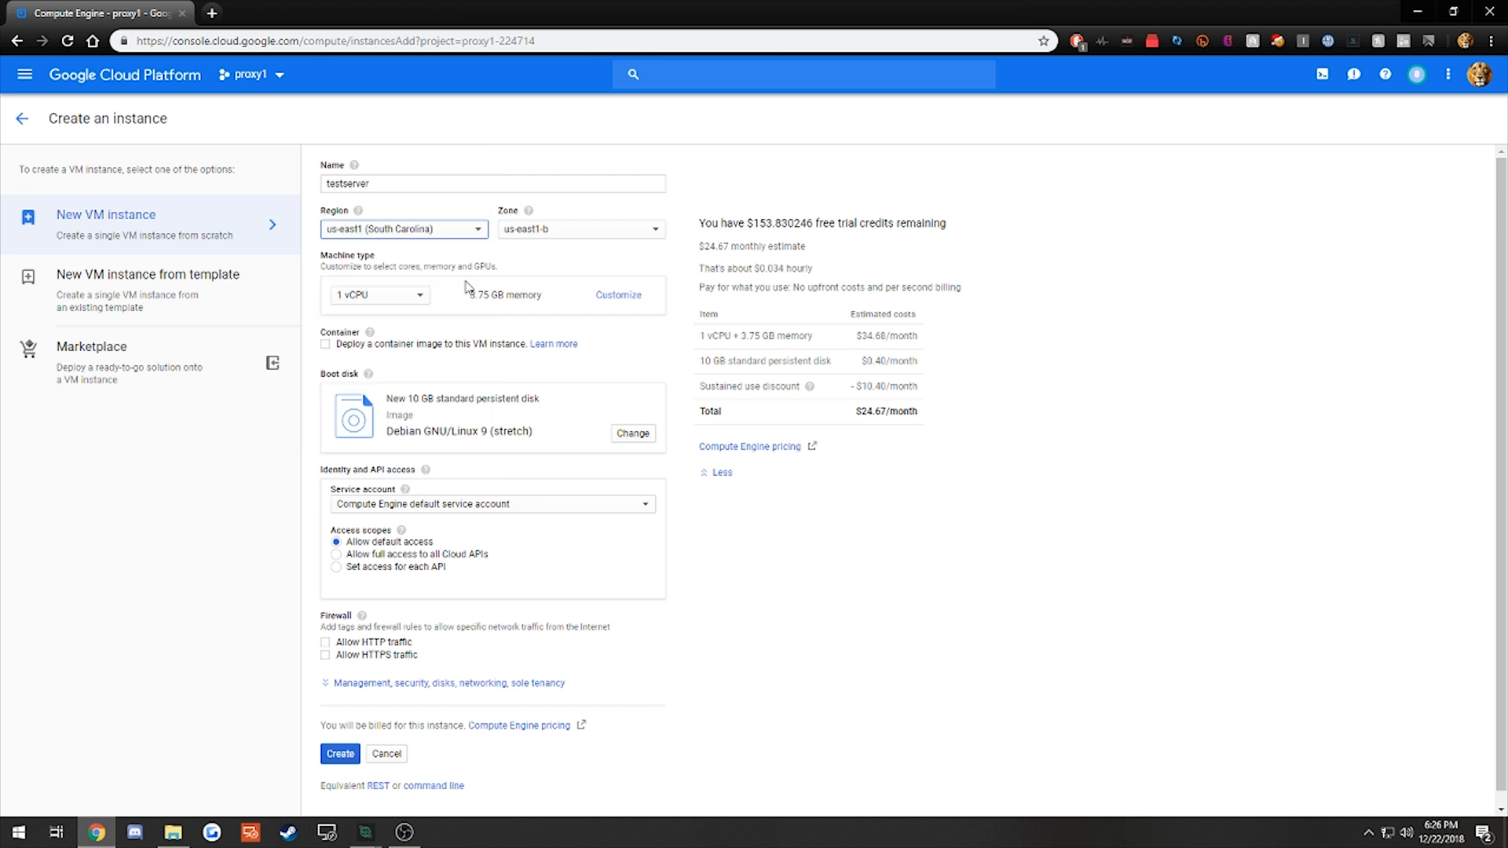
{"action": "left_click", "coordinate": [579, 229]}
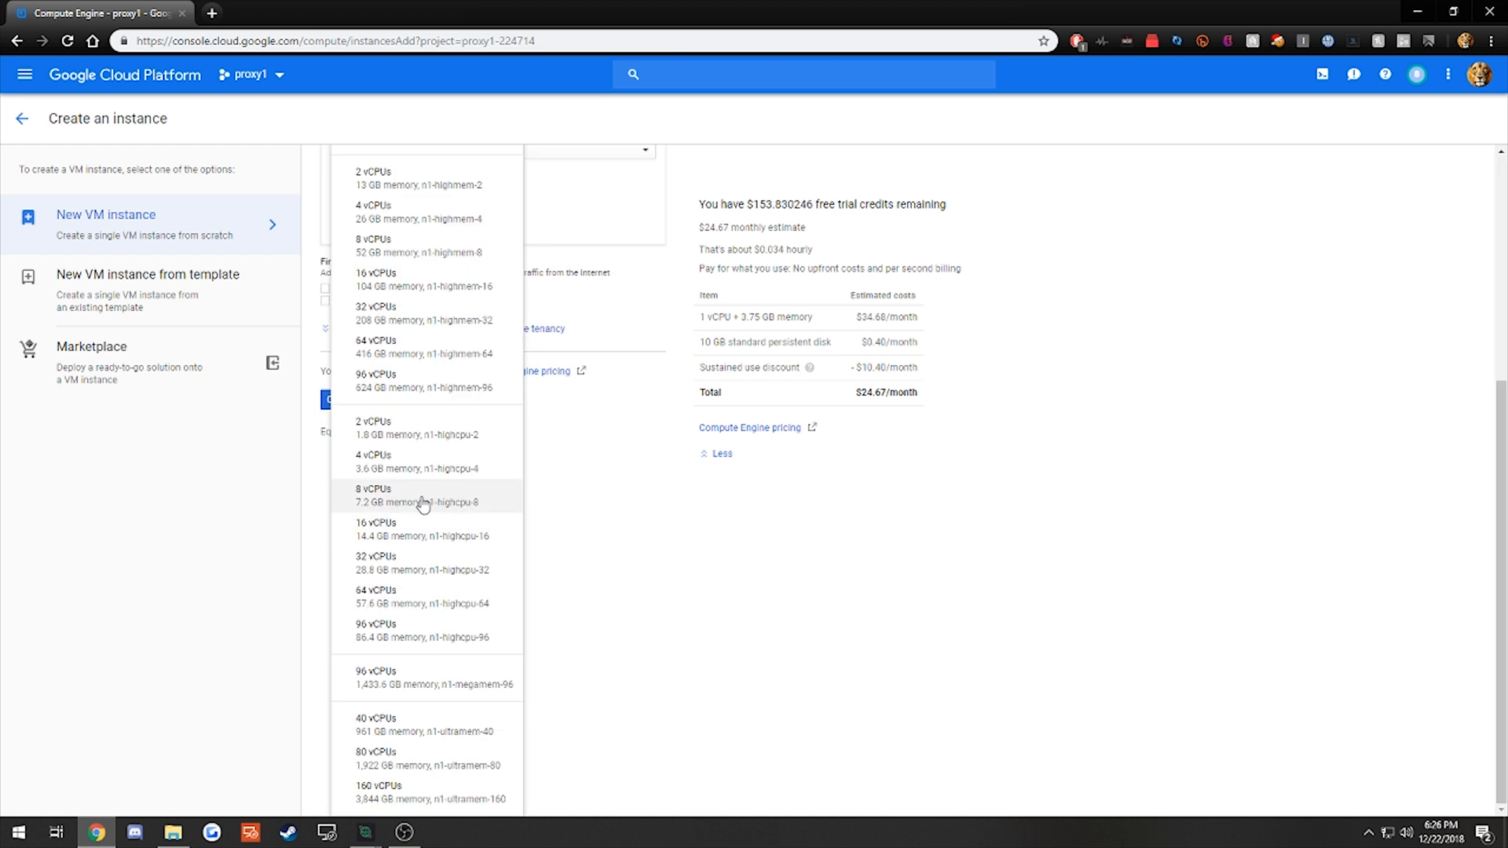
{"action": "mouse_move", "coordinate": [475, 509]}
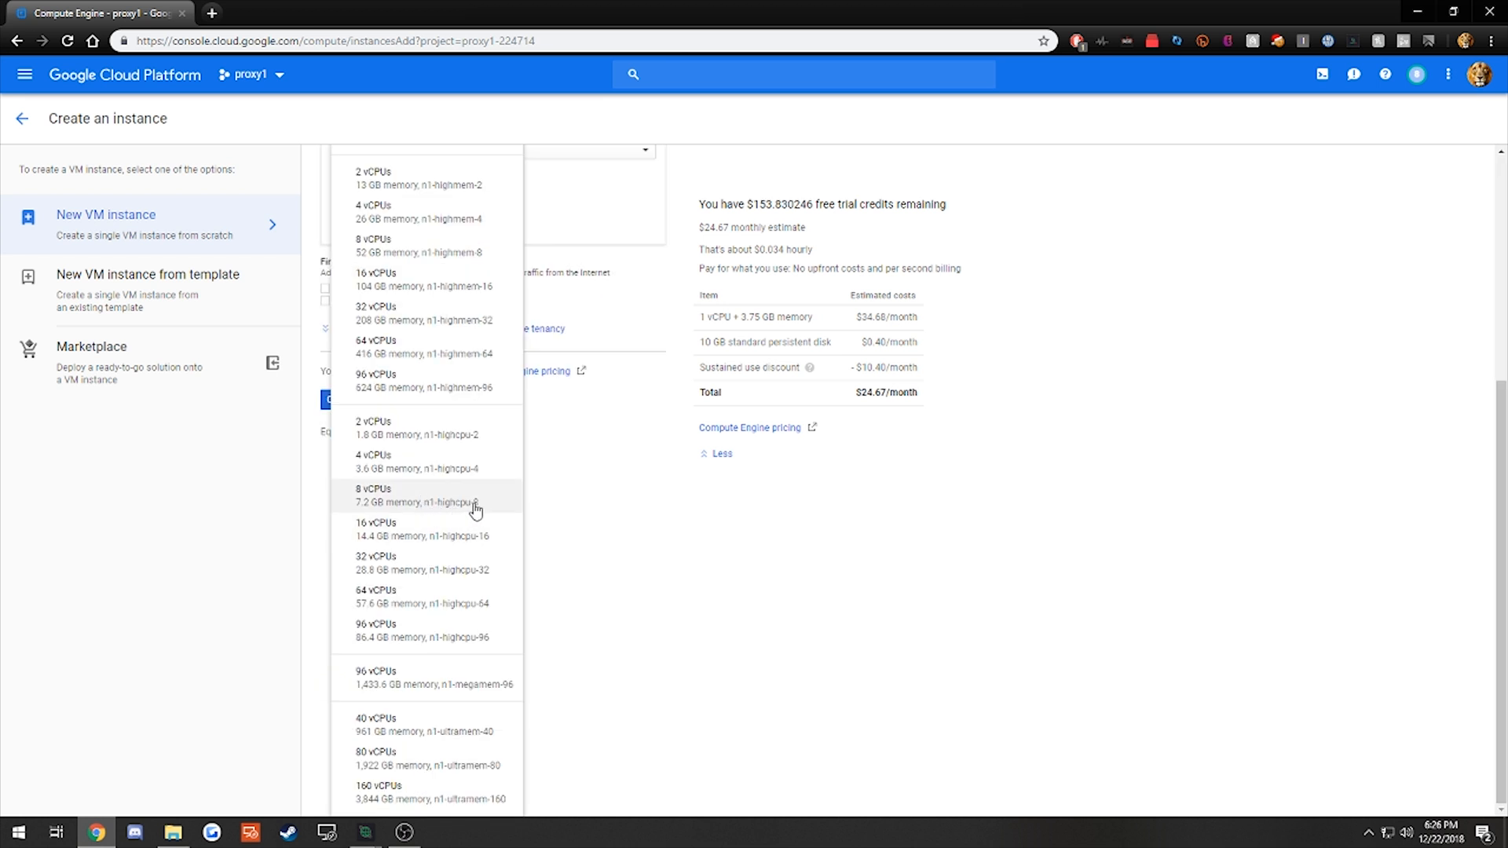
{"action": "mouse_move", "coordinate": [458, 527]}
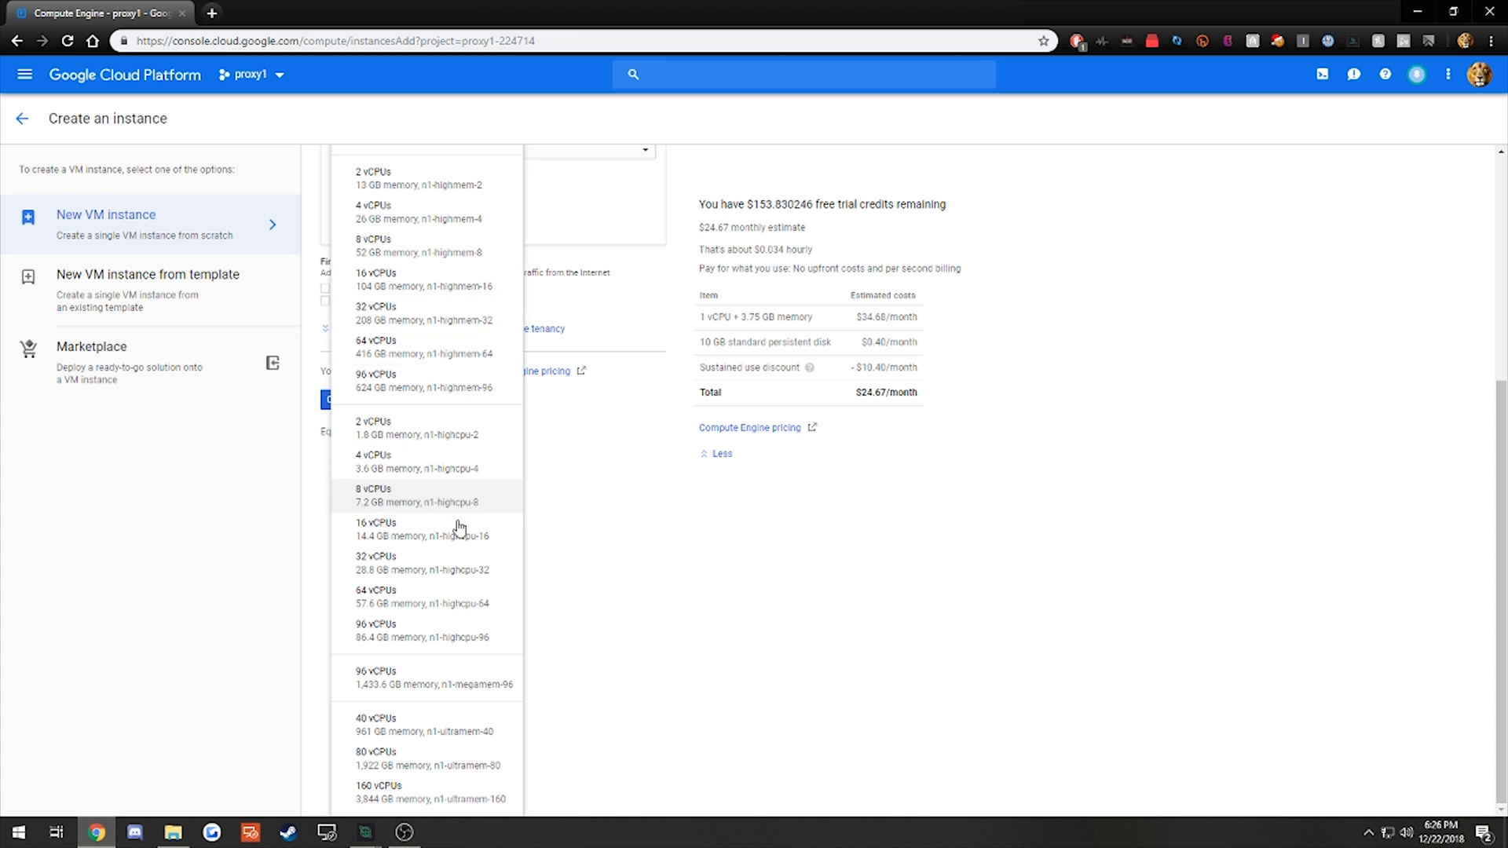
{"action": "mouse_move", "coordinate": [466, 506]}
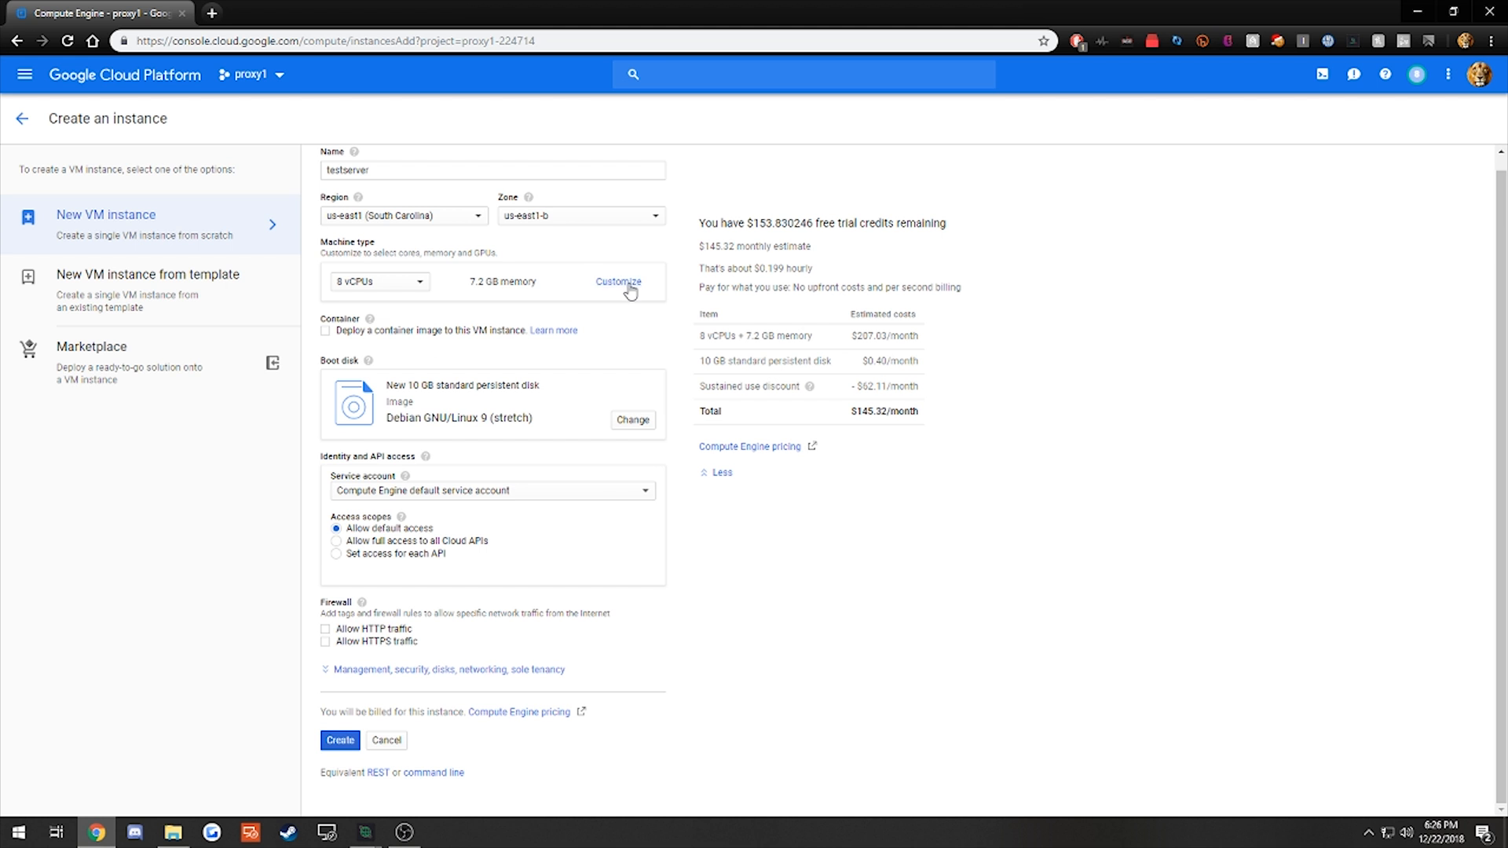
{"action": "left_click", "coordinate": [617, 282]}
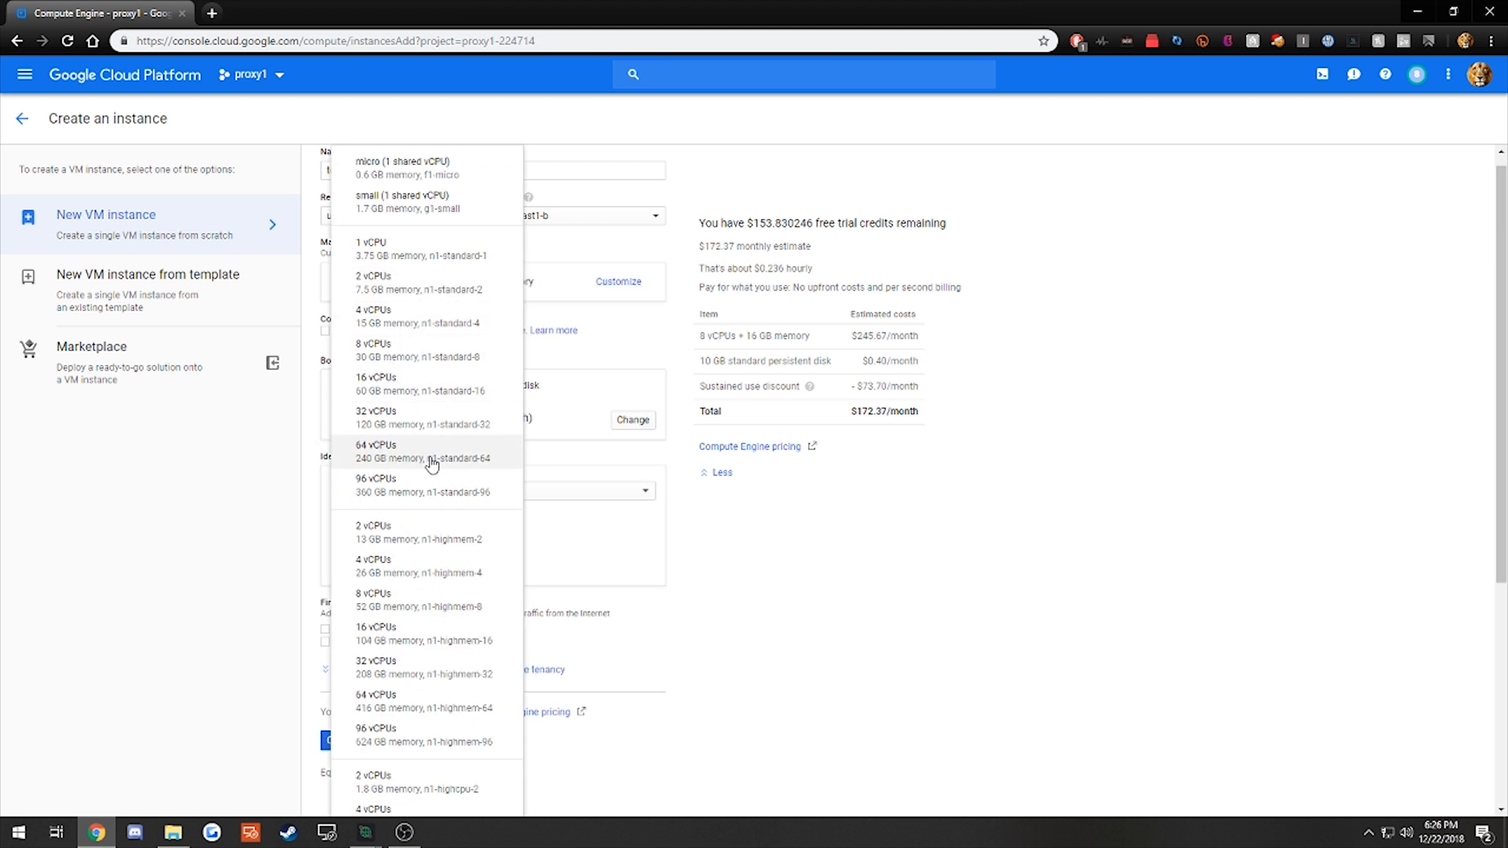
{"action": "scroll", "scroll_direction": "down", "scroll_amount": 3}
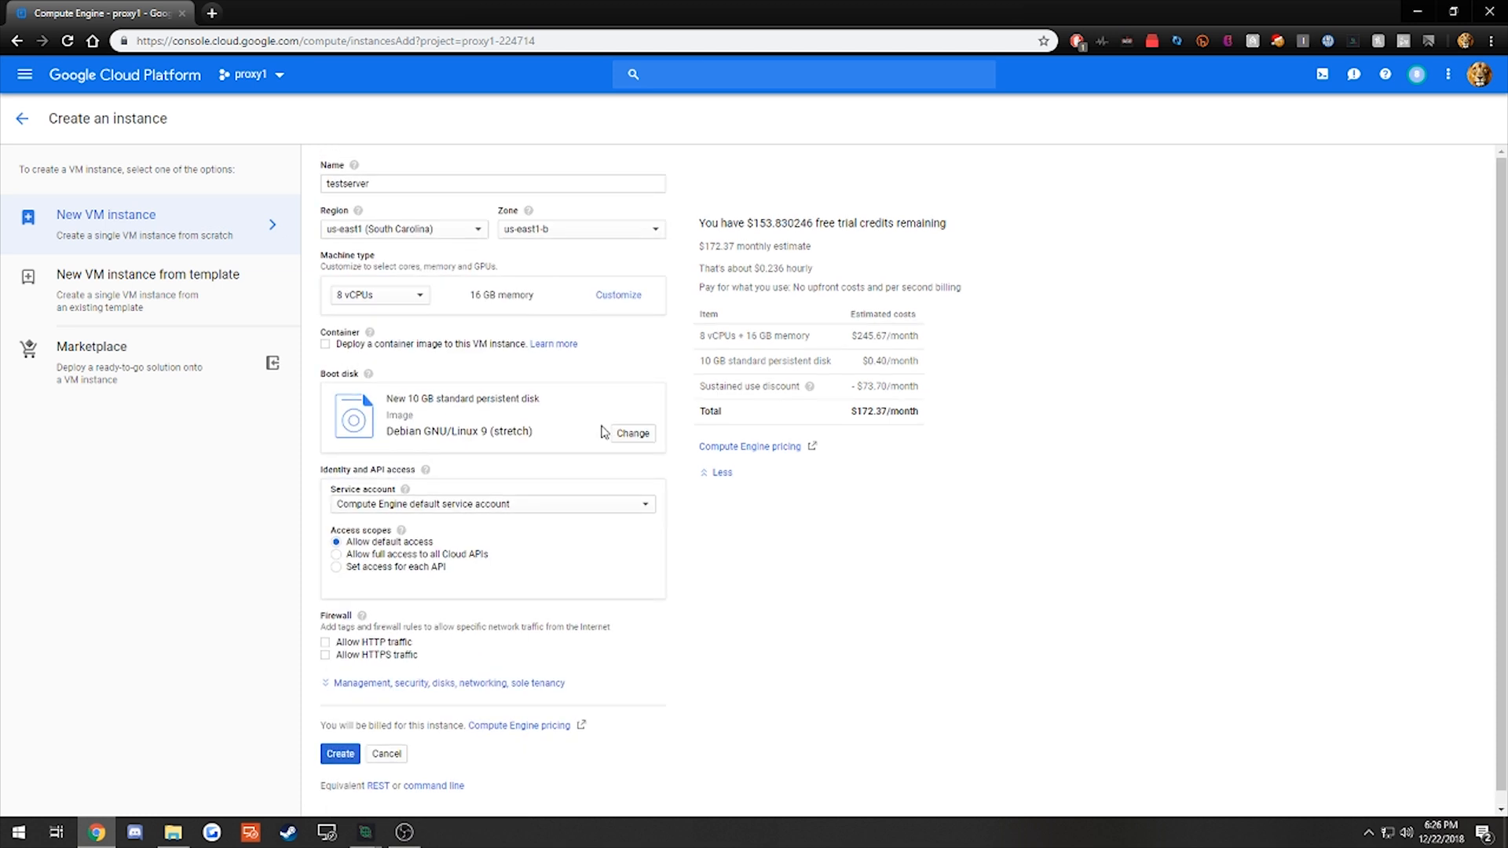
Change the boot disk image to Windows Server 2012 R2 Datacenter, 50 GB
{"action": "left_click", "coordinate": [630, 433]}
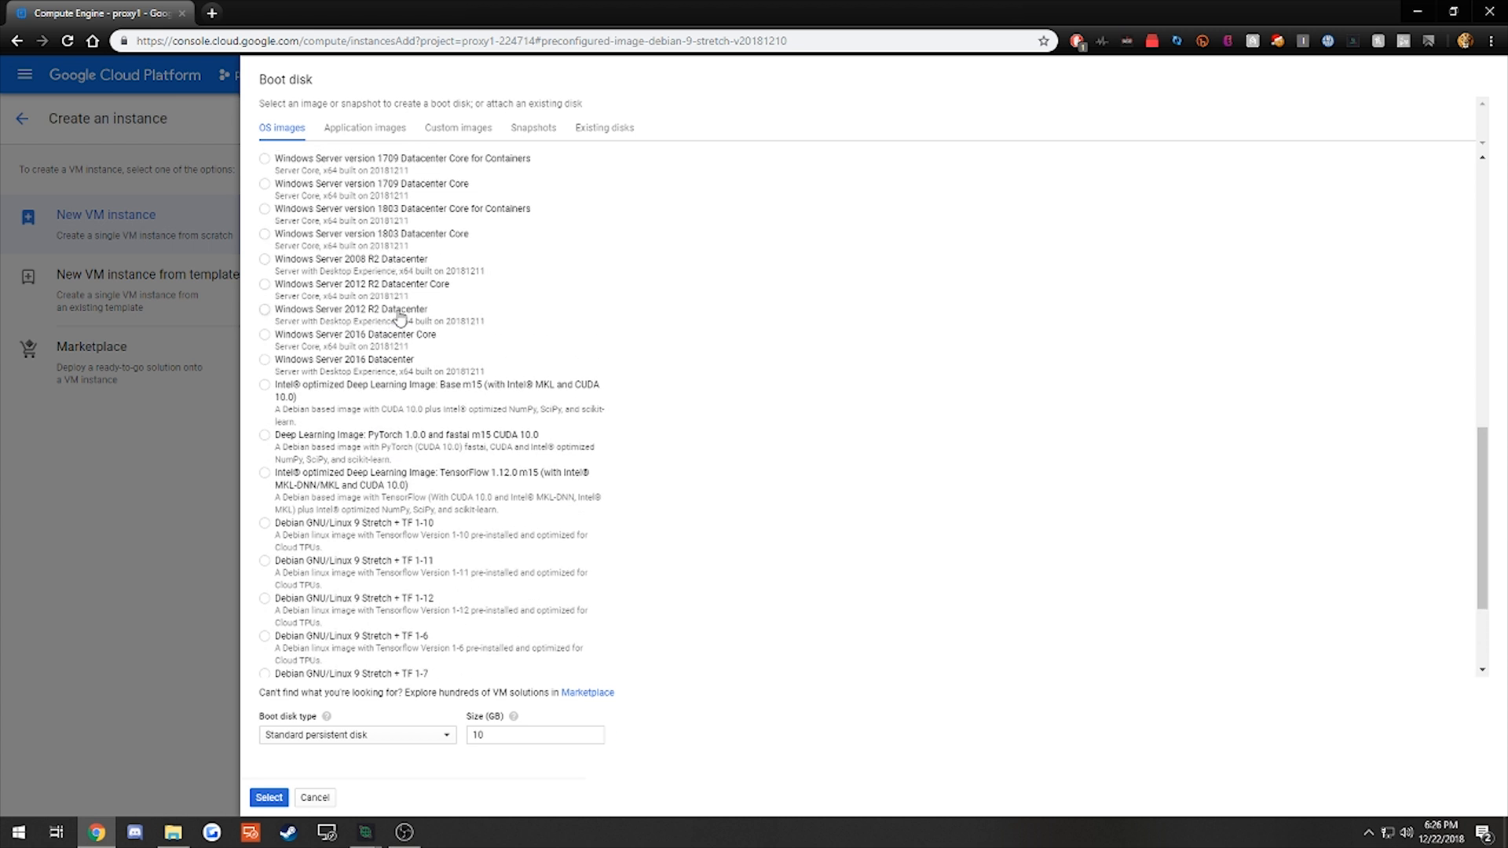
{"action": "left_click", "coordinate": [269, 797]}
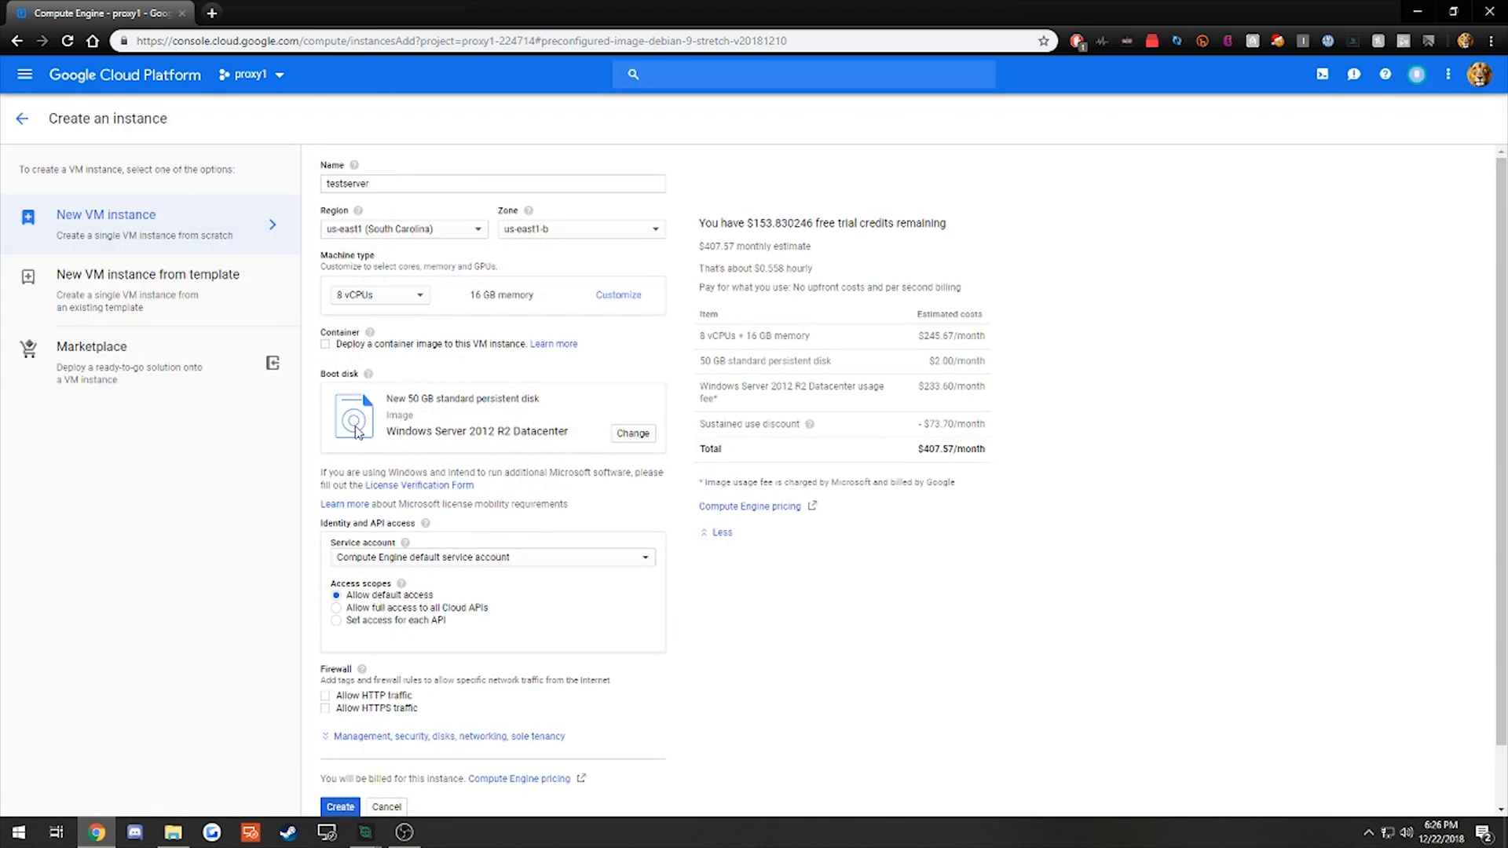
{"action": "mouse_move", "coordinate": [548, 415]}
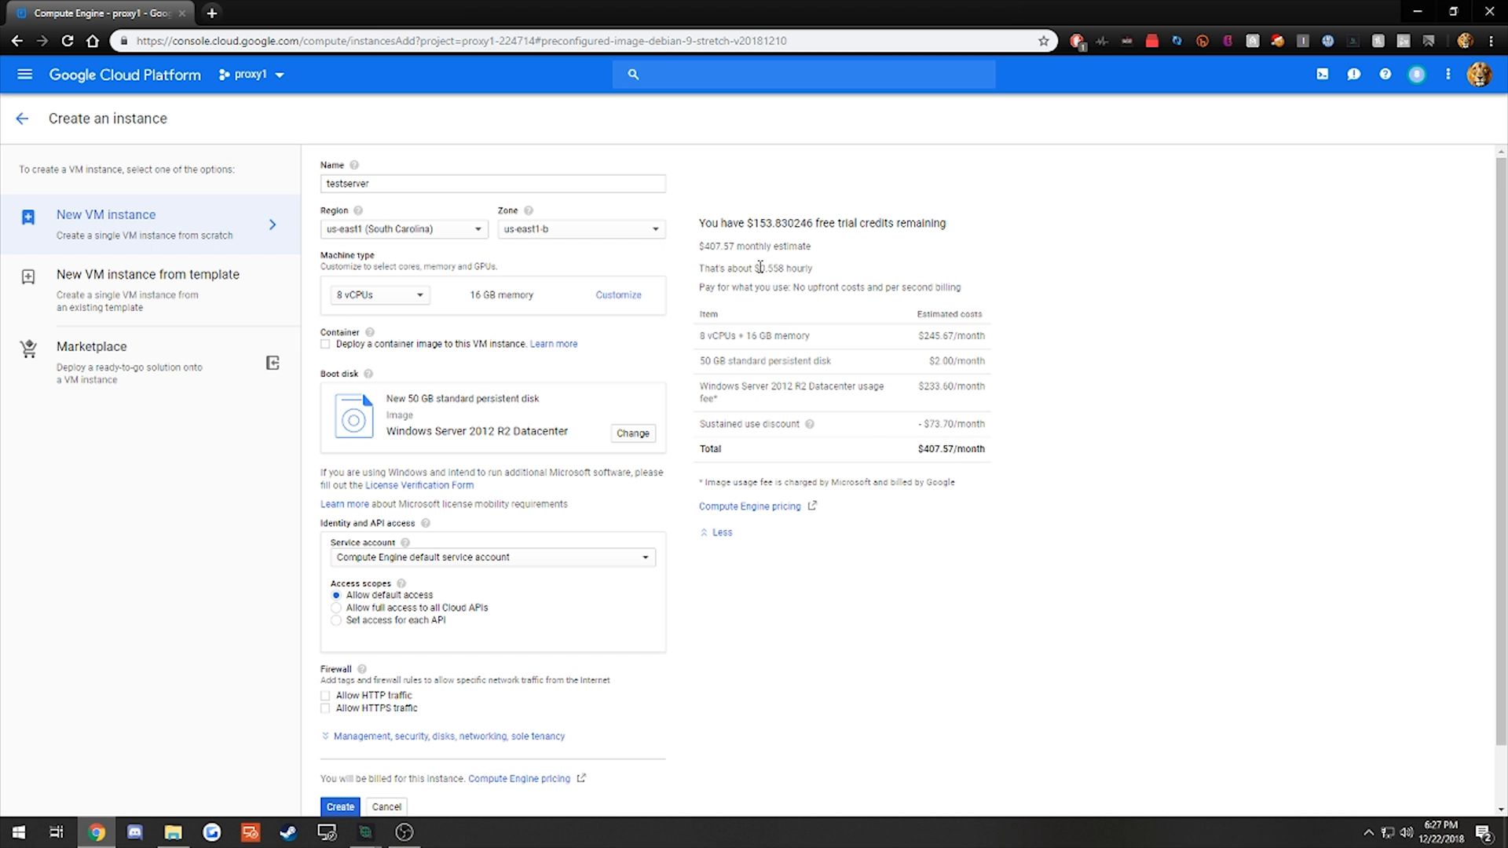
Allow HTTP and HTTPS traffic, create the VM, and open its RDP options
{"action": "scroll", "scroll_direction": "down", "scroll_amount": 3}
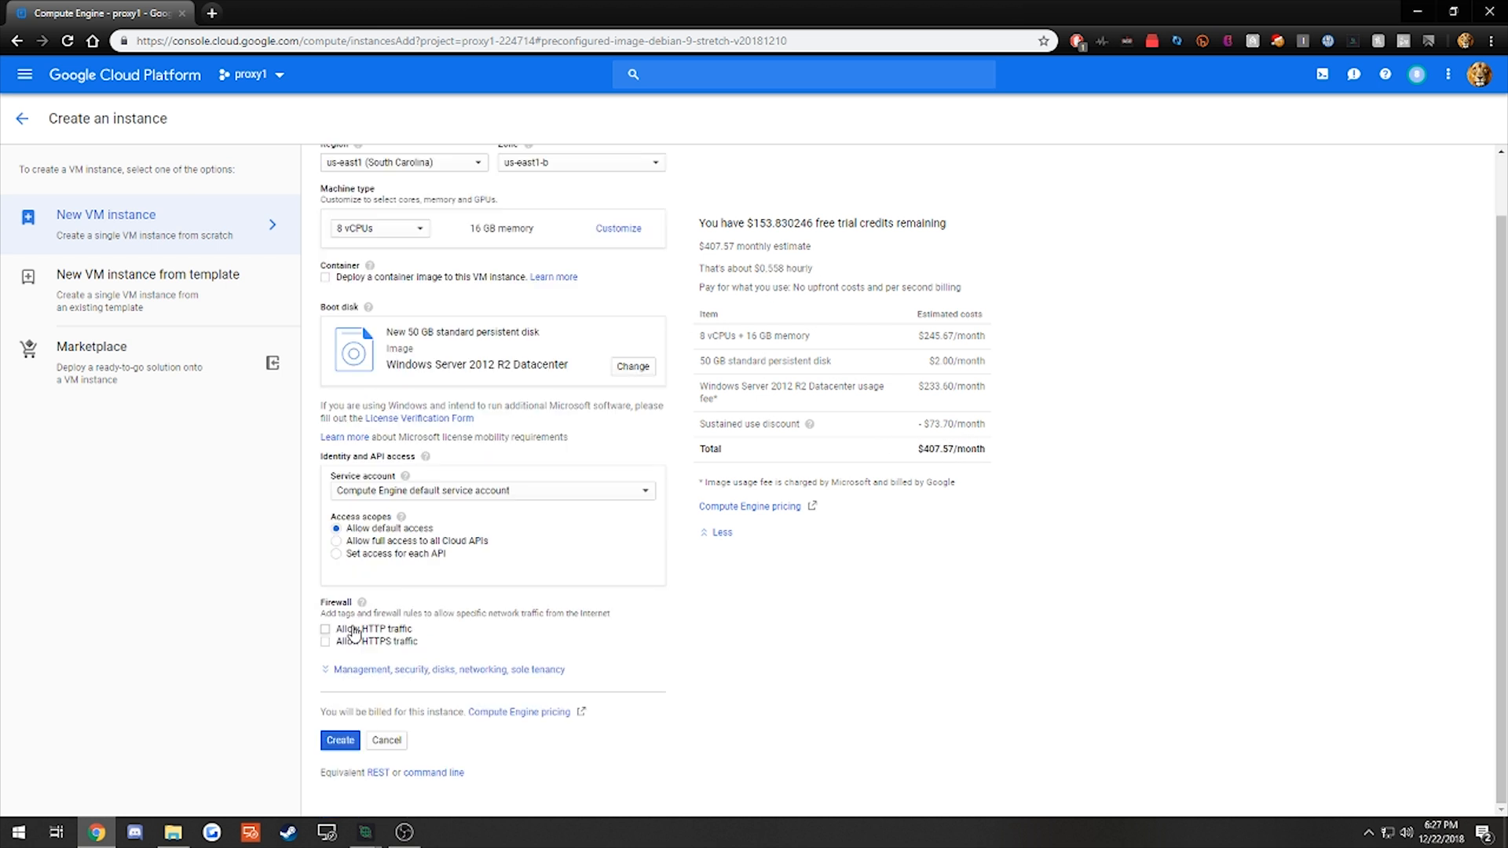
{"action": "left_click", "coordinate": [325, 629]}
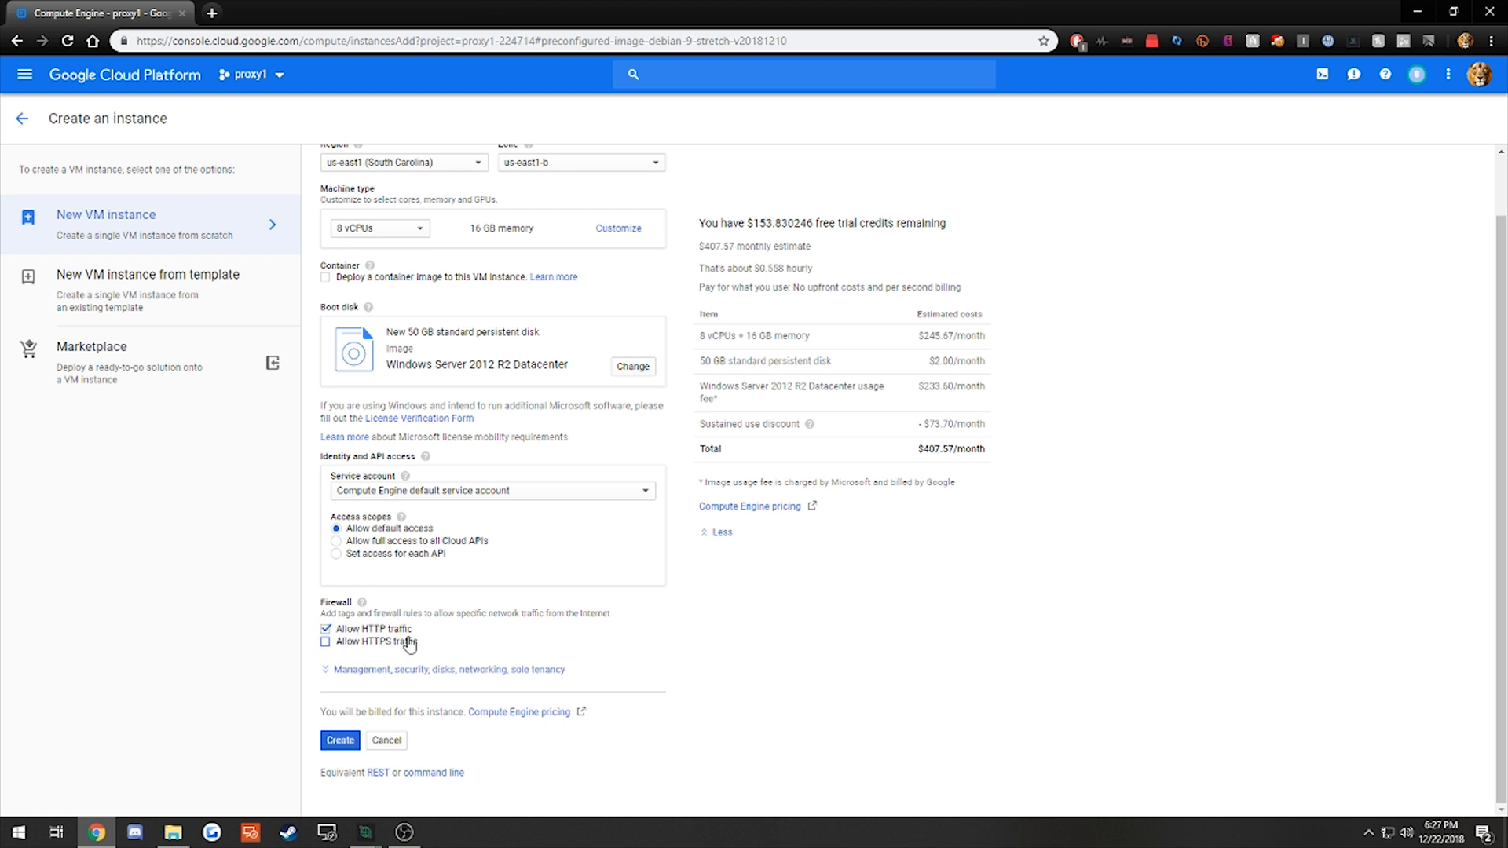
{"action": "left_click", "coordinate": [326, 642]}
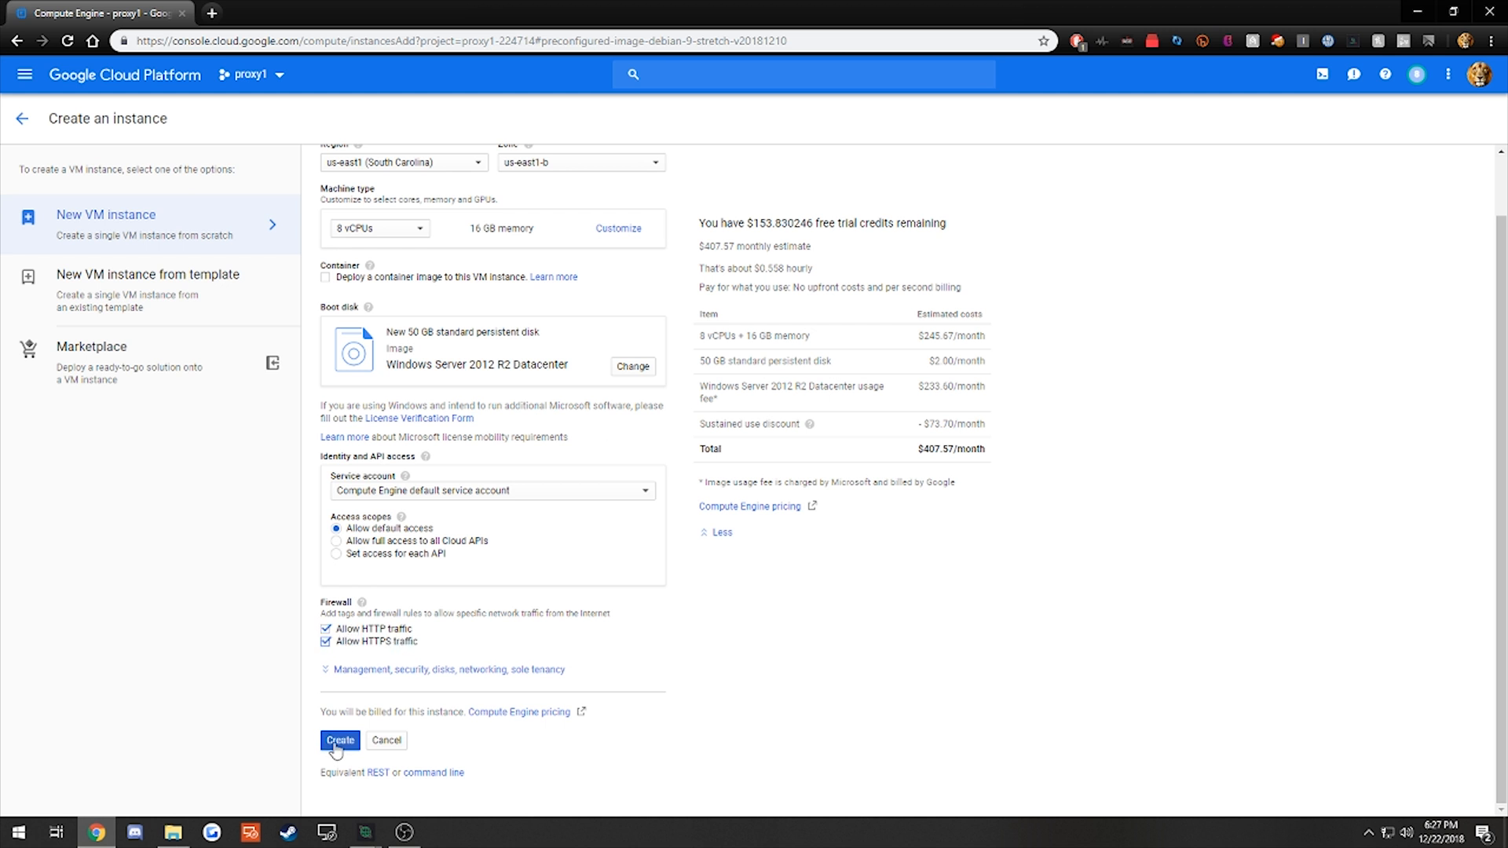
{"action": "left_click", "coordinate": [338, 740]}
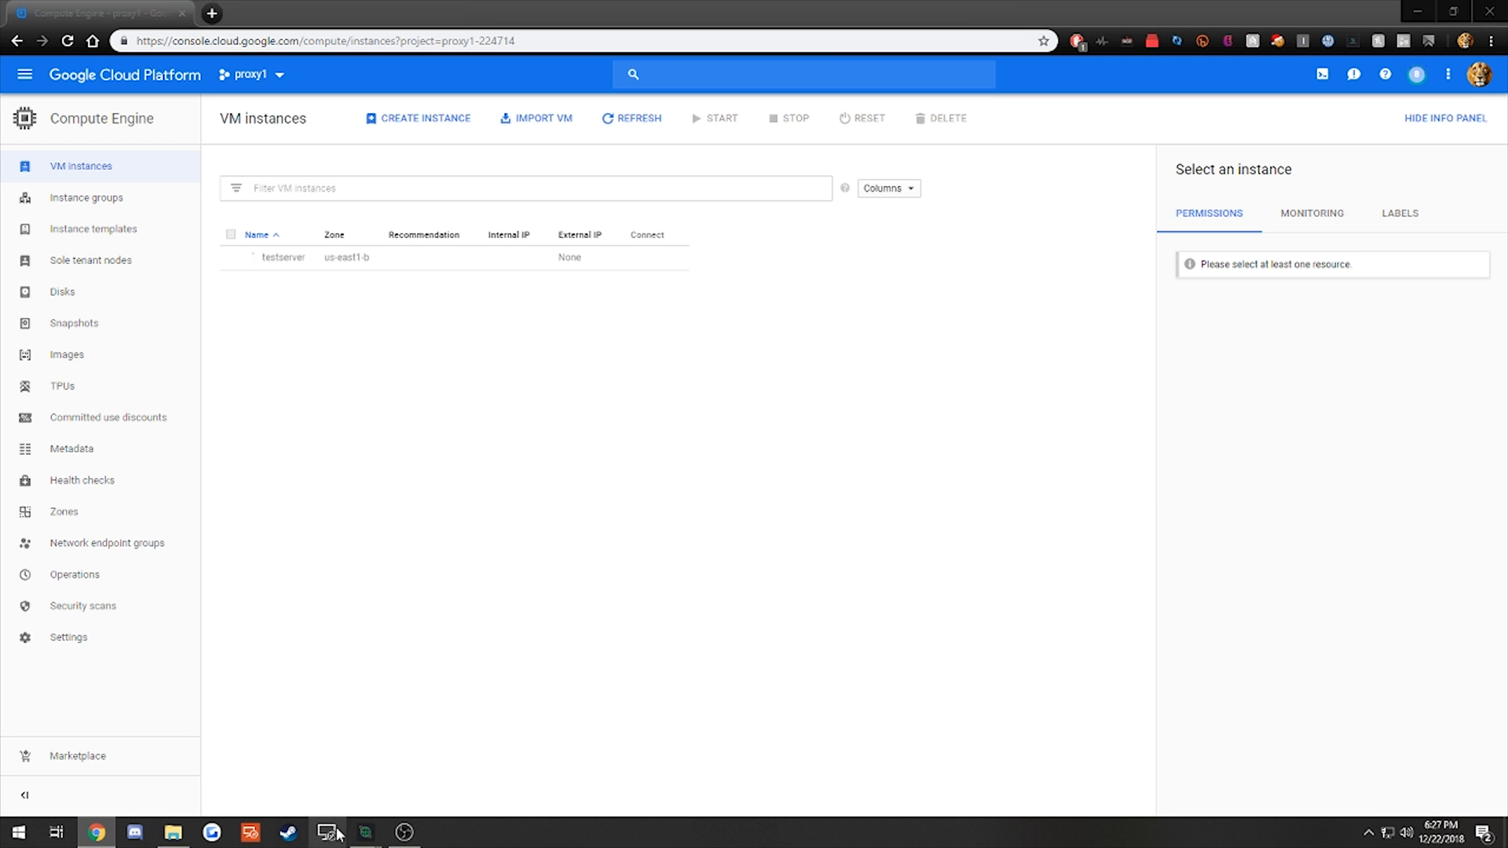
{"action": "left_click", "coordinate": [326, 832]}
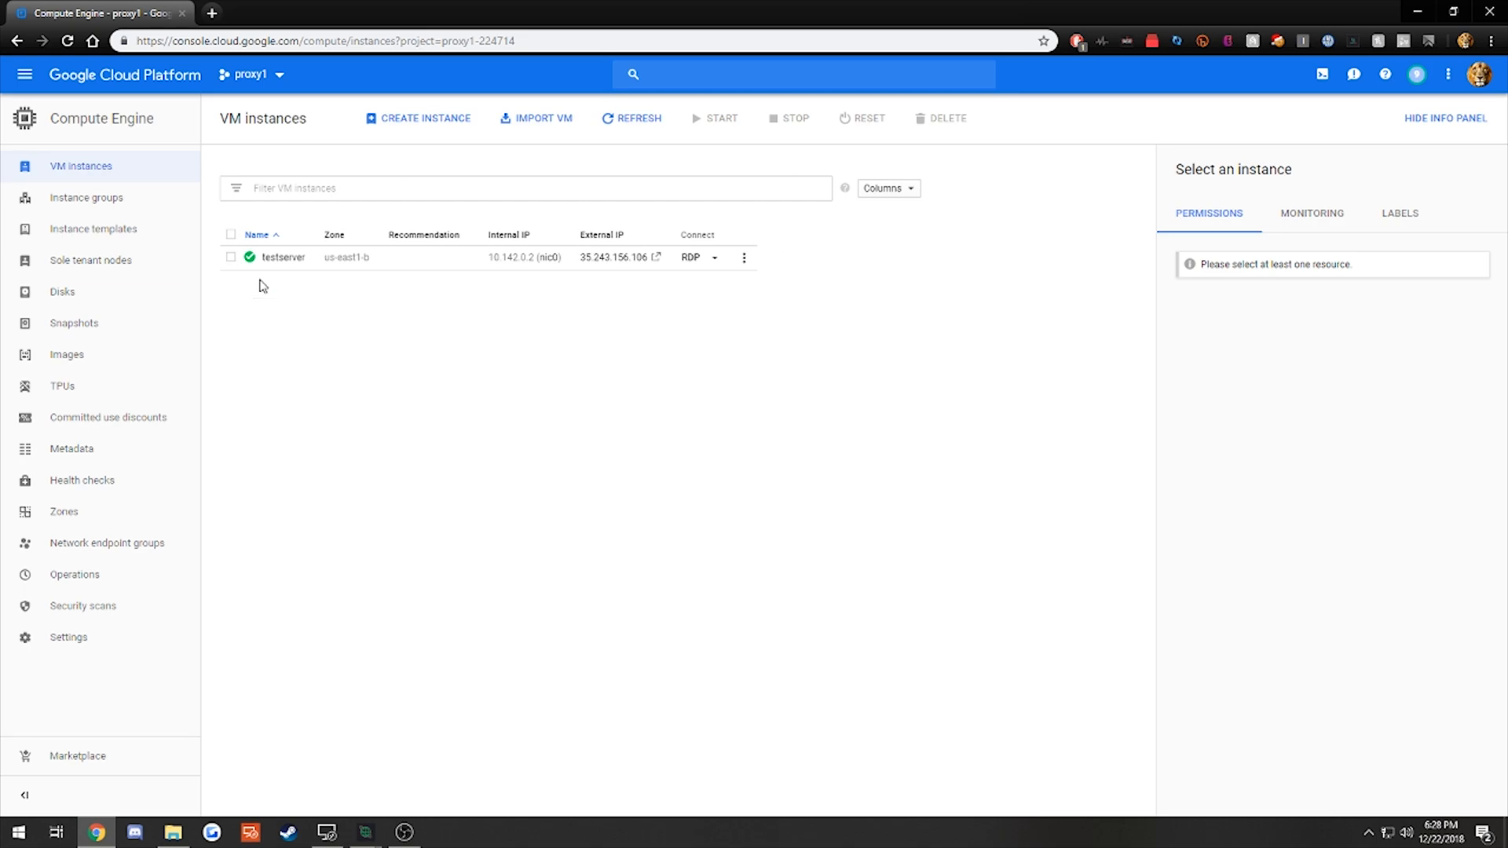
{"action": "left_click", "coordinate": [715, 257]}
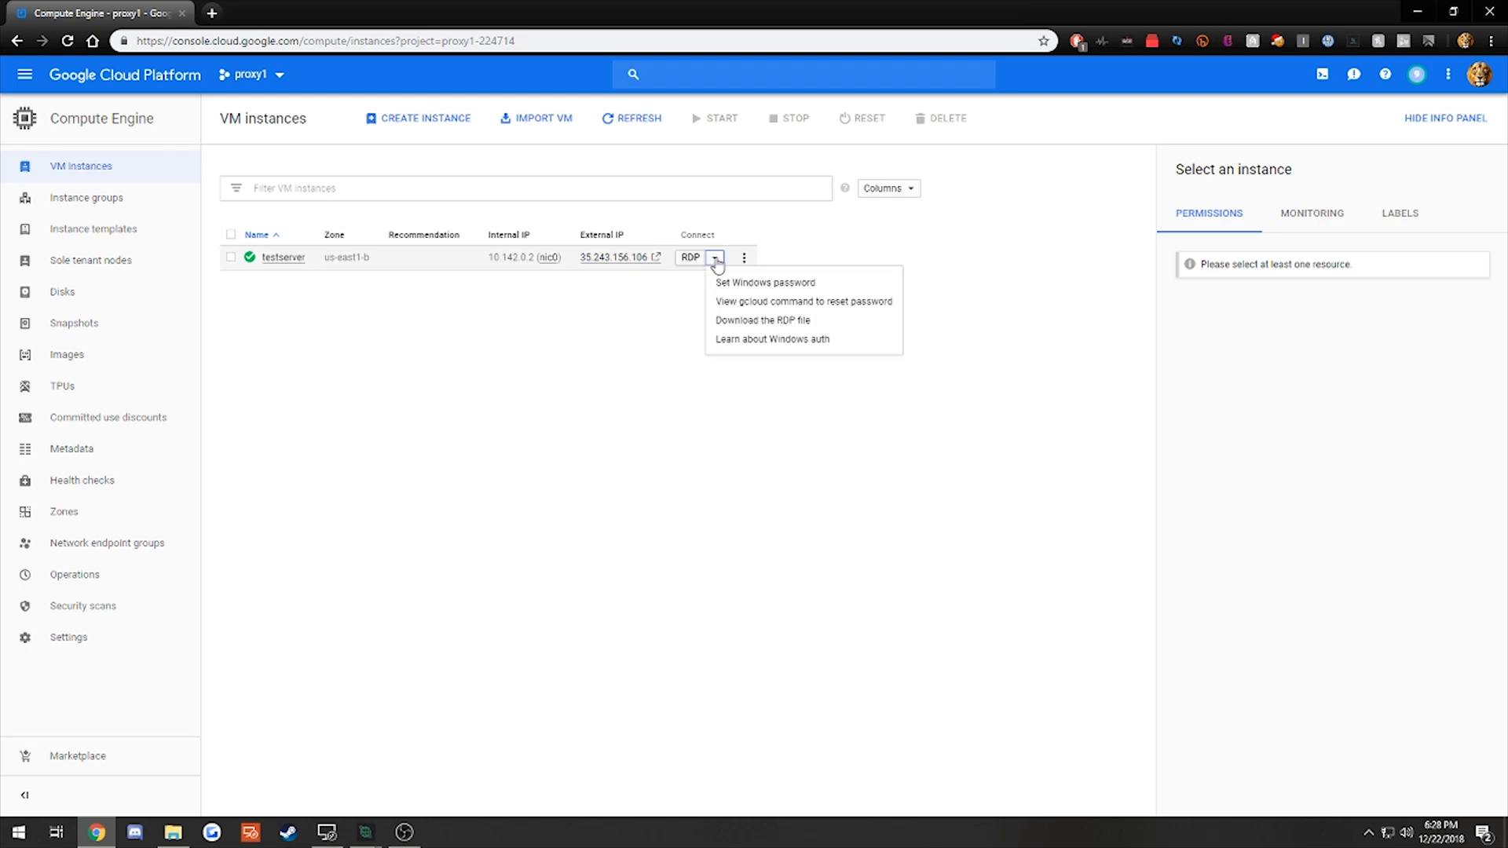
Generate a Windows password with the suggested username, then close the password notice
{"action": "left_click", "coordinate": [766, 282]}
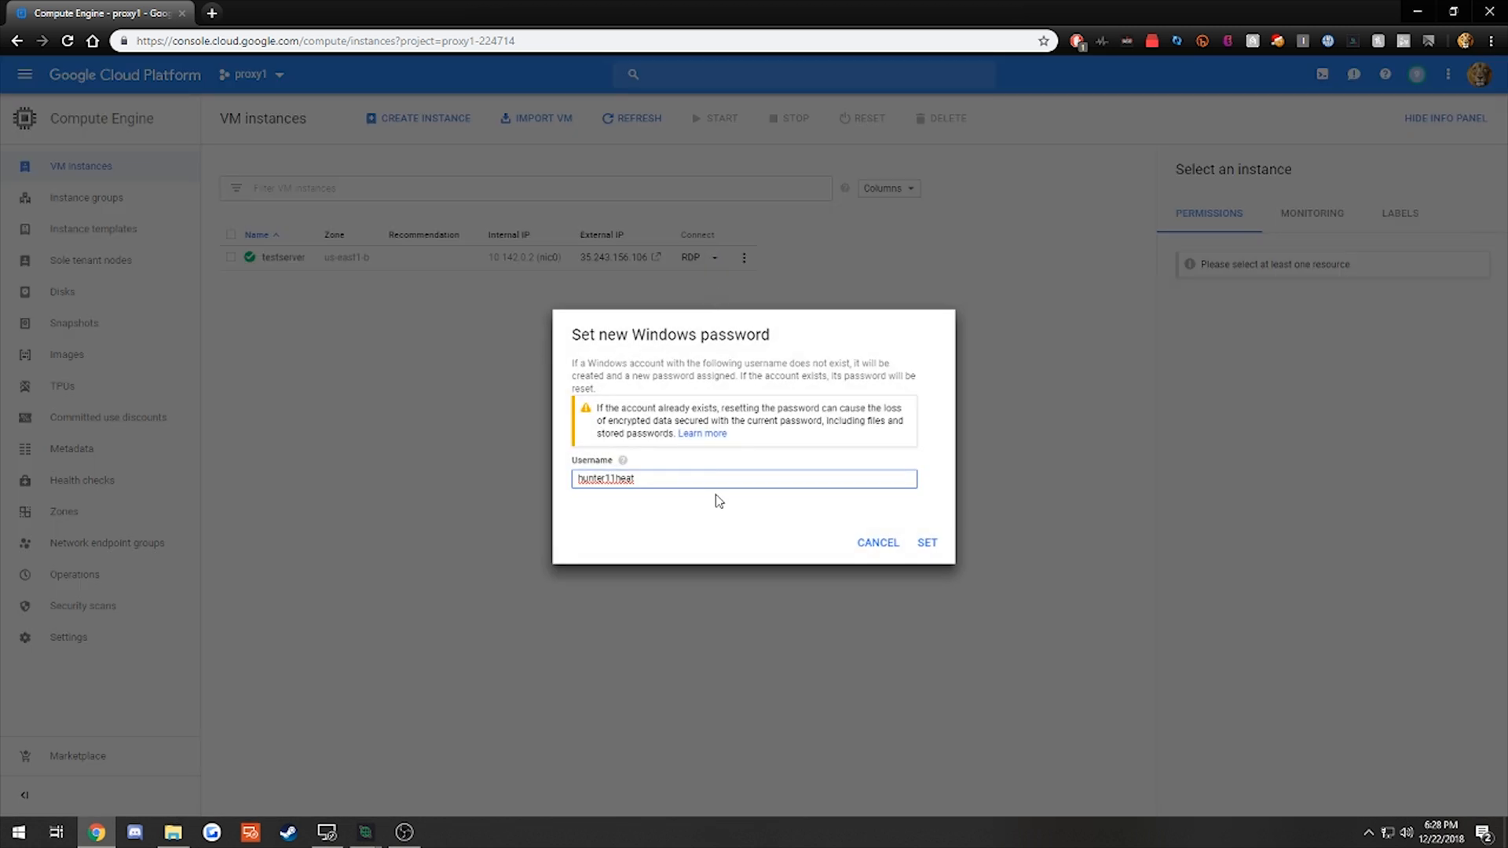
{"action": "left_click", "coordinate": [744, 478]}
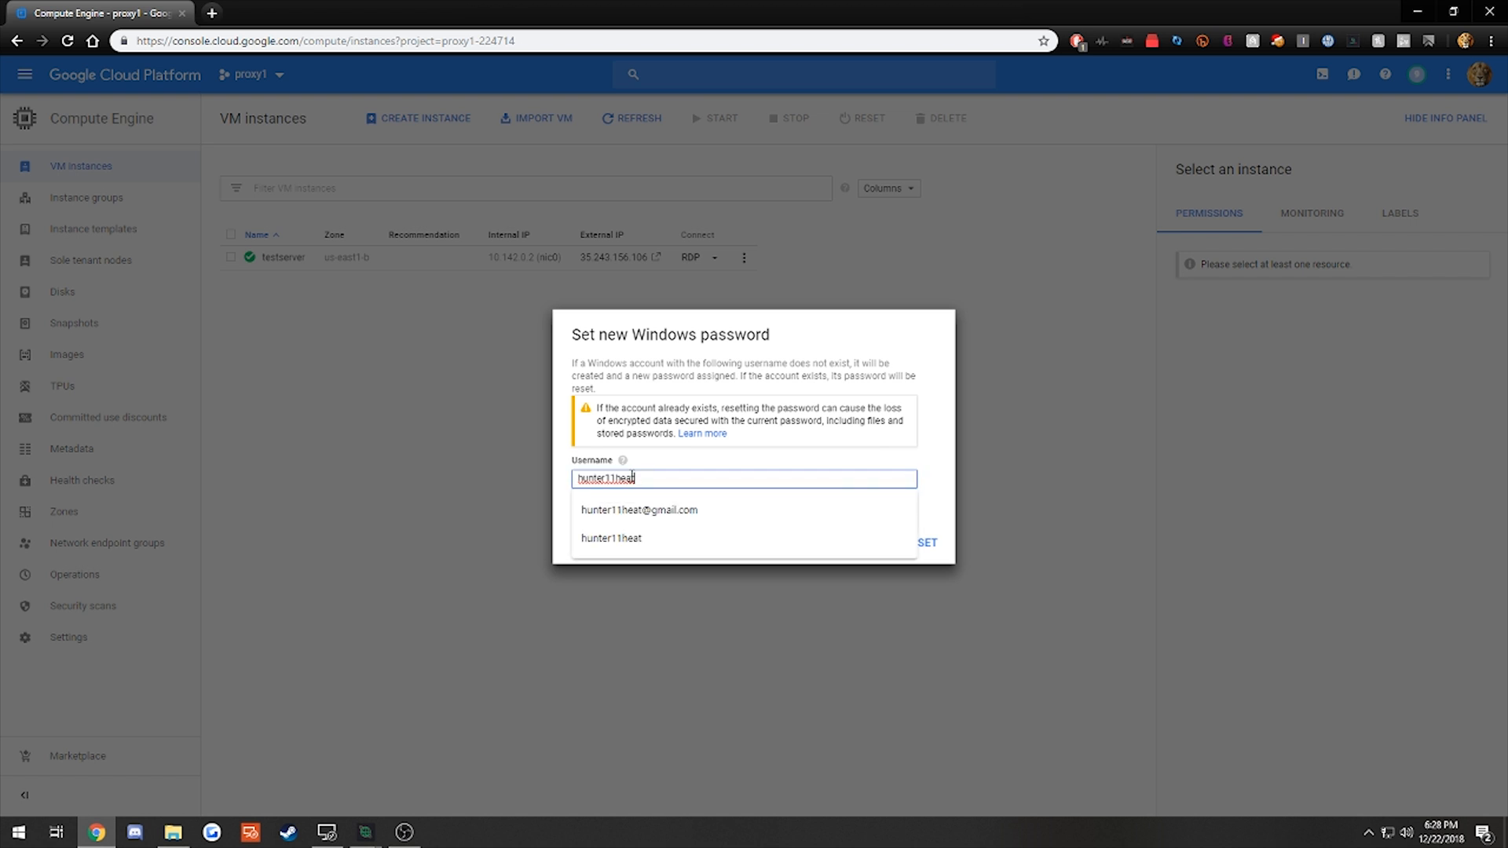
{"action": "left_click", "coordinate": [926, 542]}
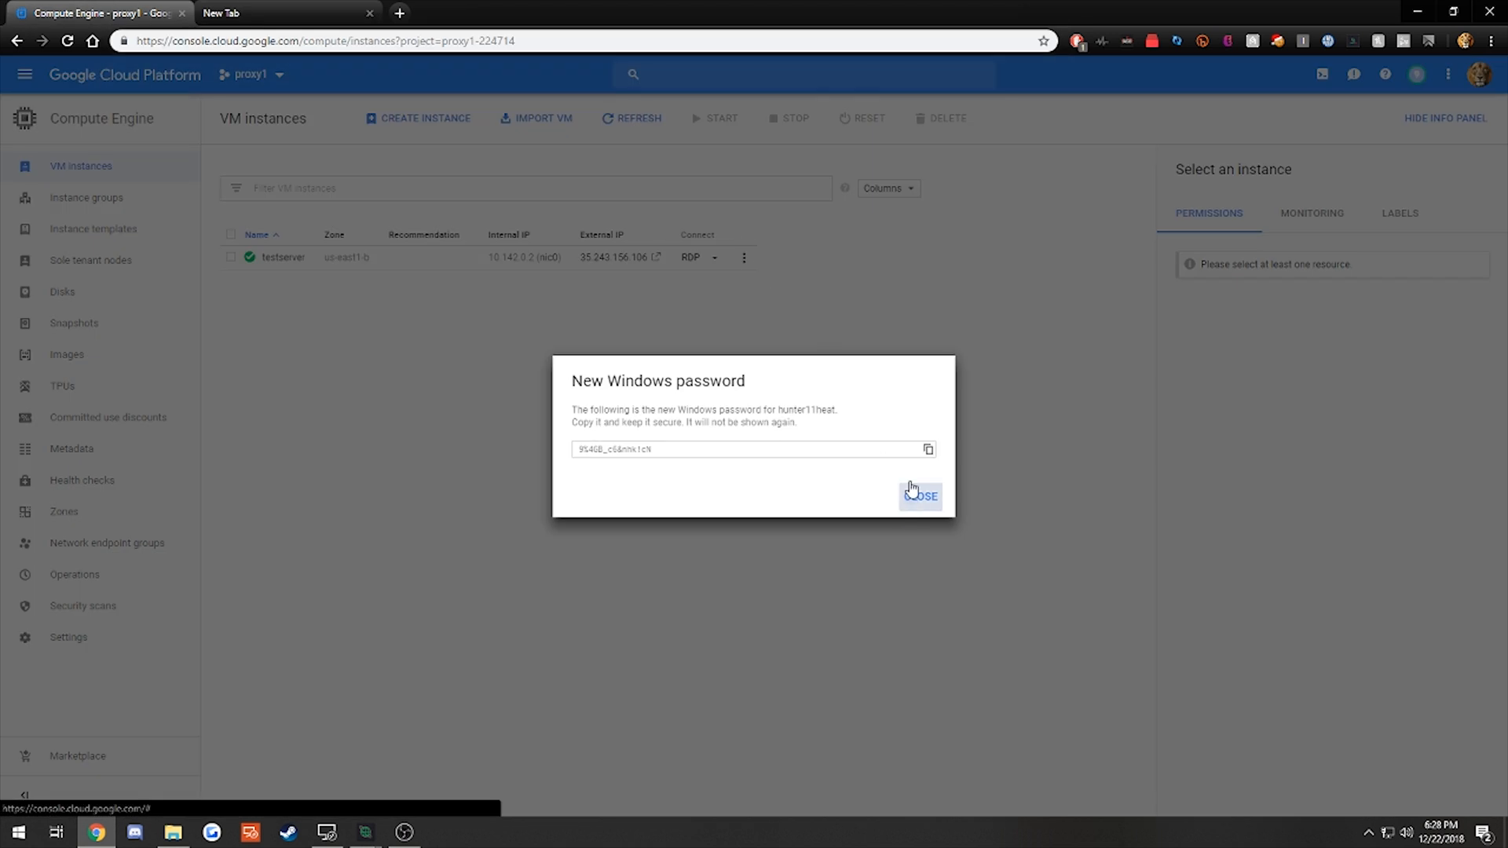
{"action": "left_click", "coordinate": [920, 496]}
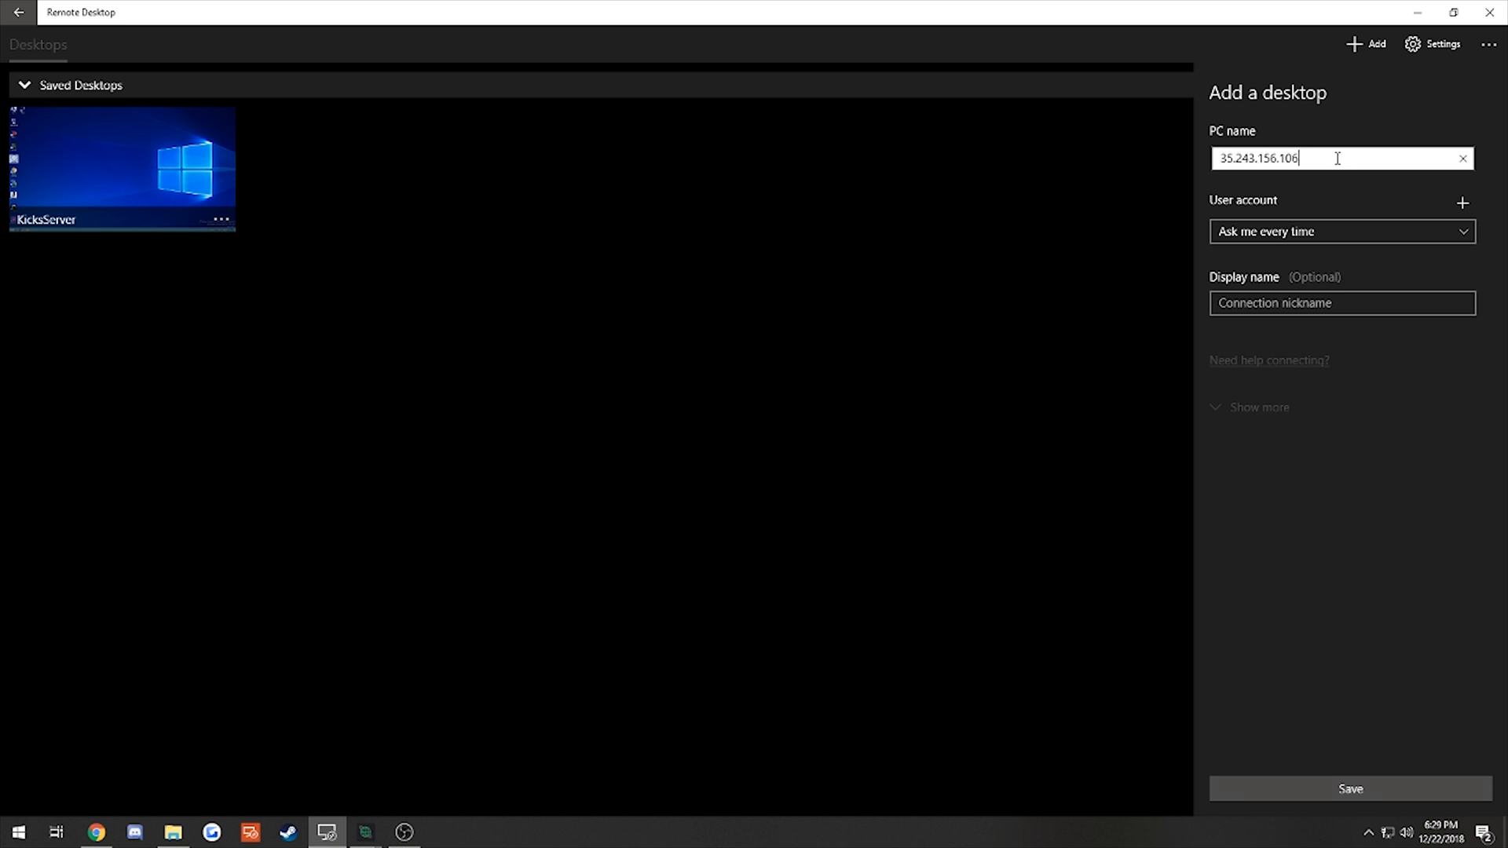
Save a desktop for 35.243.156.106 with its Windows account and connect to it
{"action": "left_click", "coordinate": [1339, 231]}
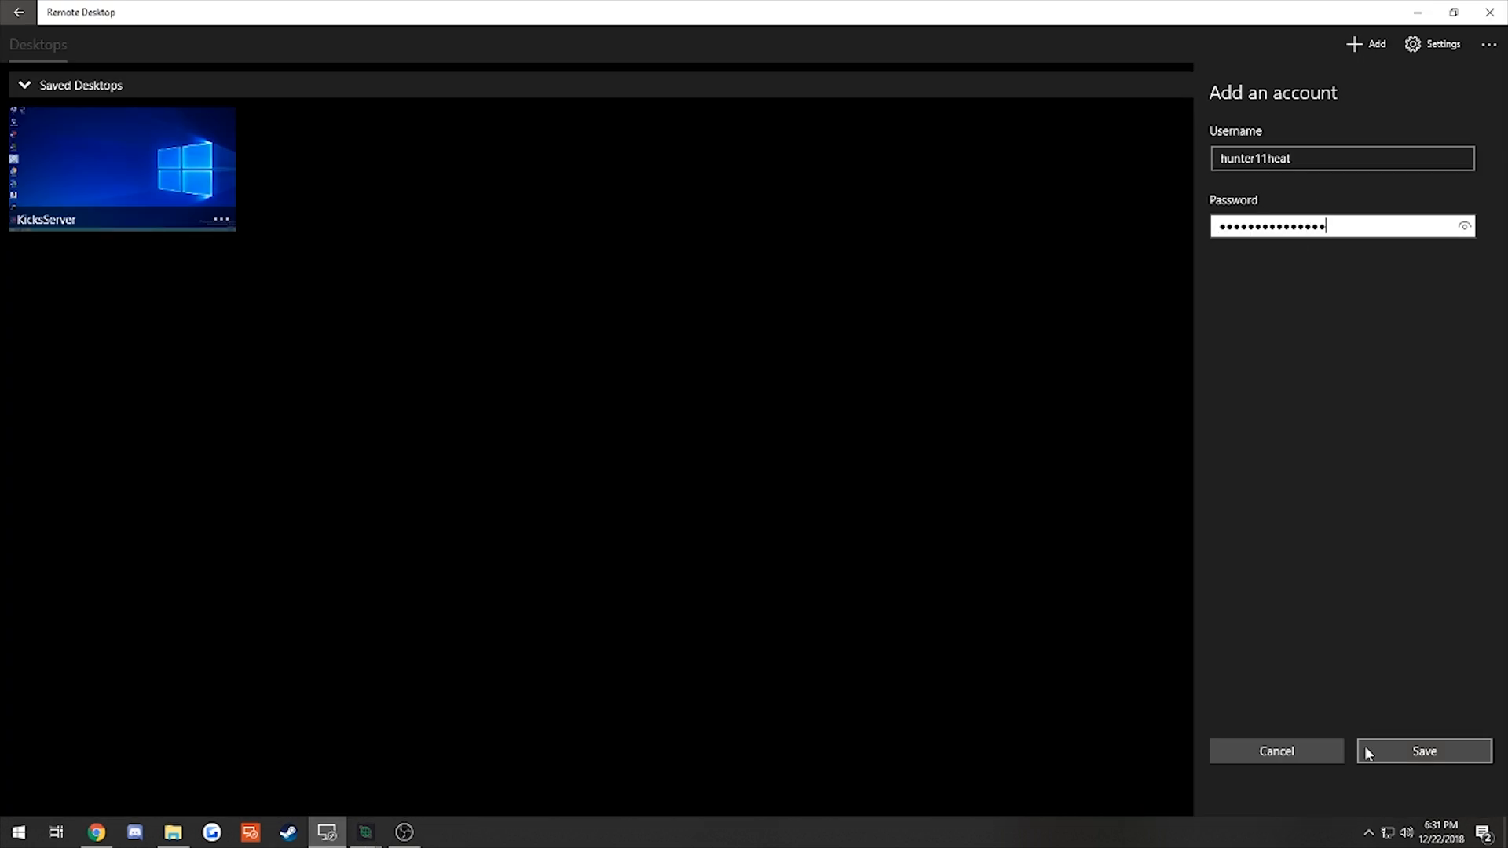
{"action": "left_click", "coordinate": [1423, 751]}
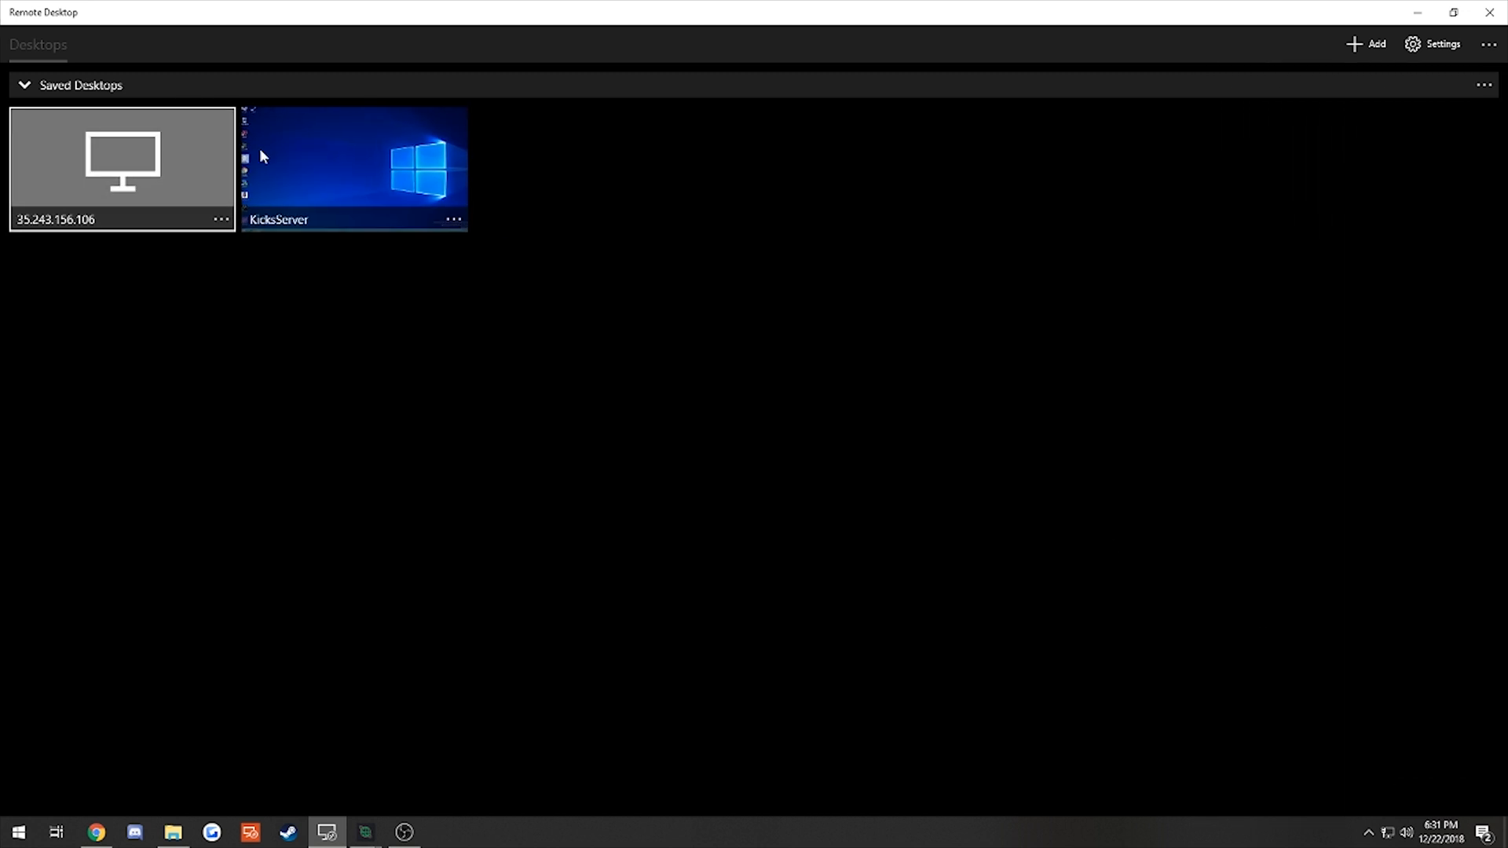
{"action": "double_click", "coordinate": [353, 169]}
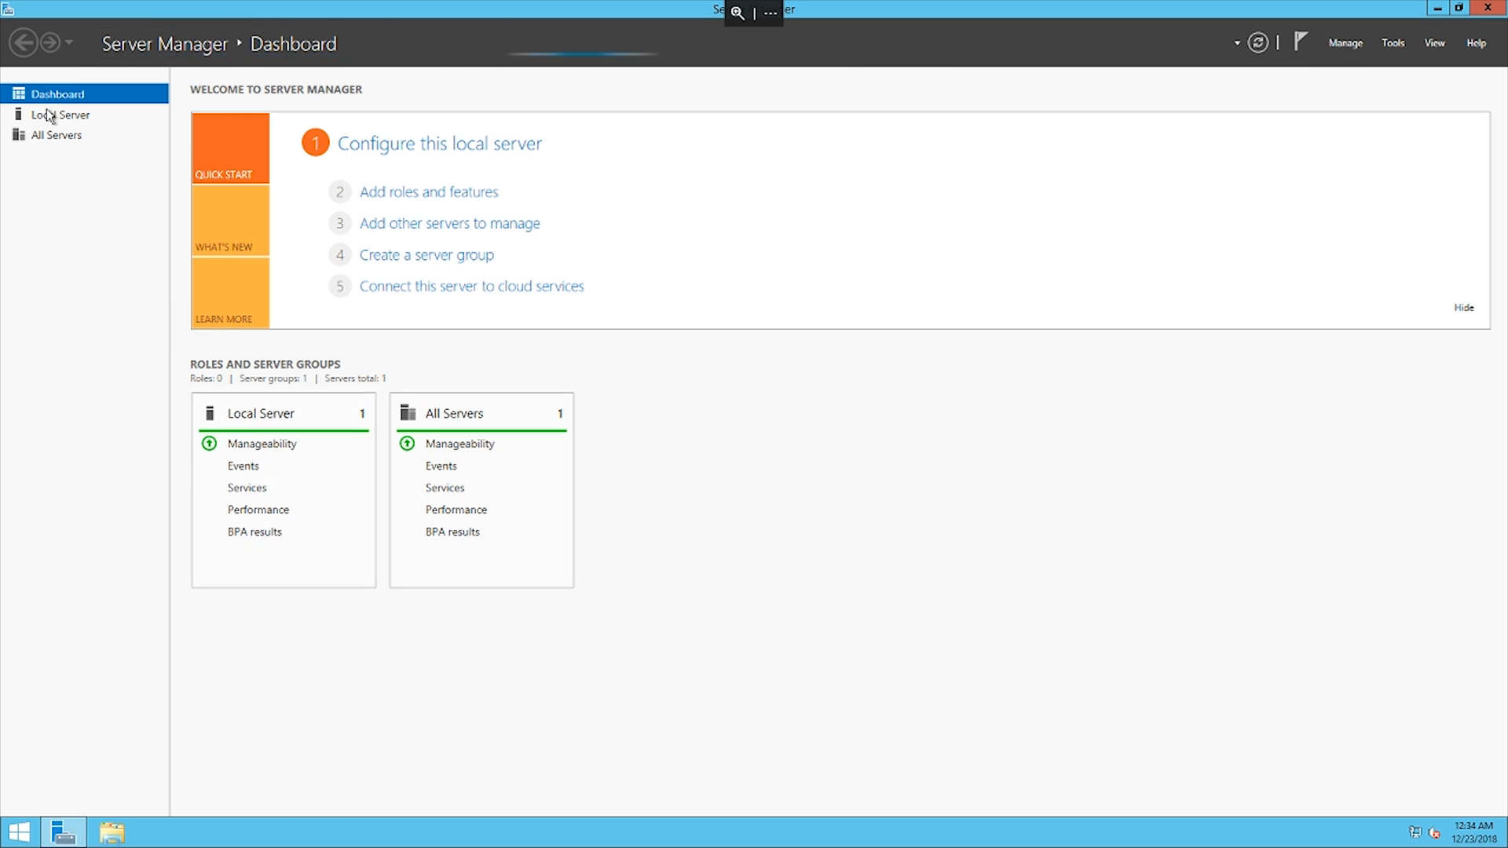
Set IE Enhanced Security Configuration to Off for Administrators under Local Server
{"action": "left_click", "coordinate": [61, 114]}
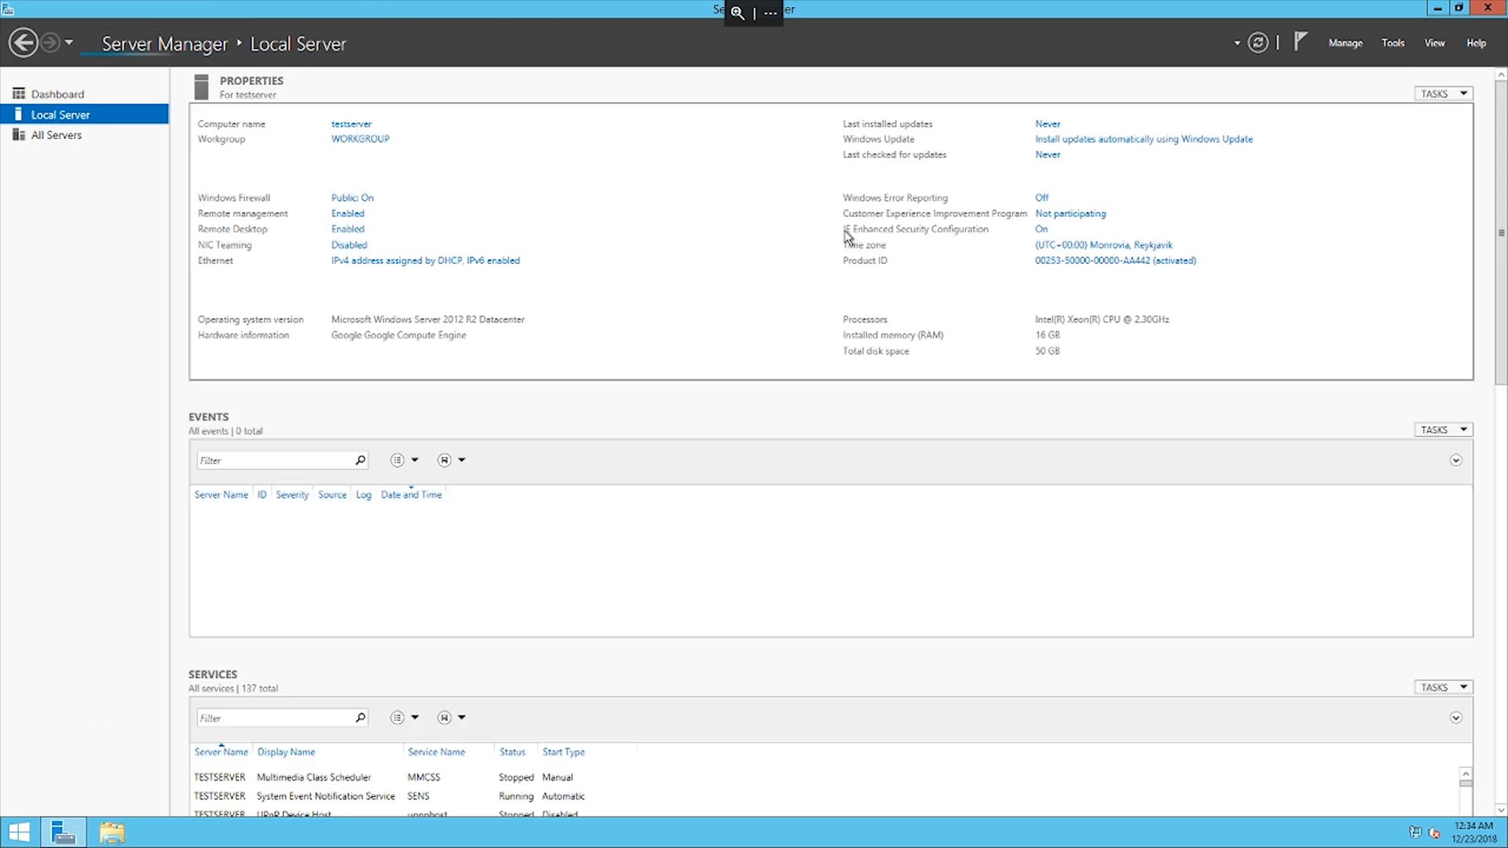
{"action": "mouse_move", "coordinate": [1038, 234]}
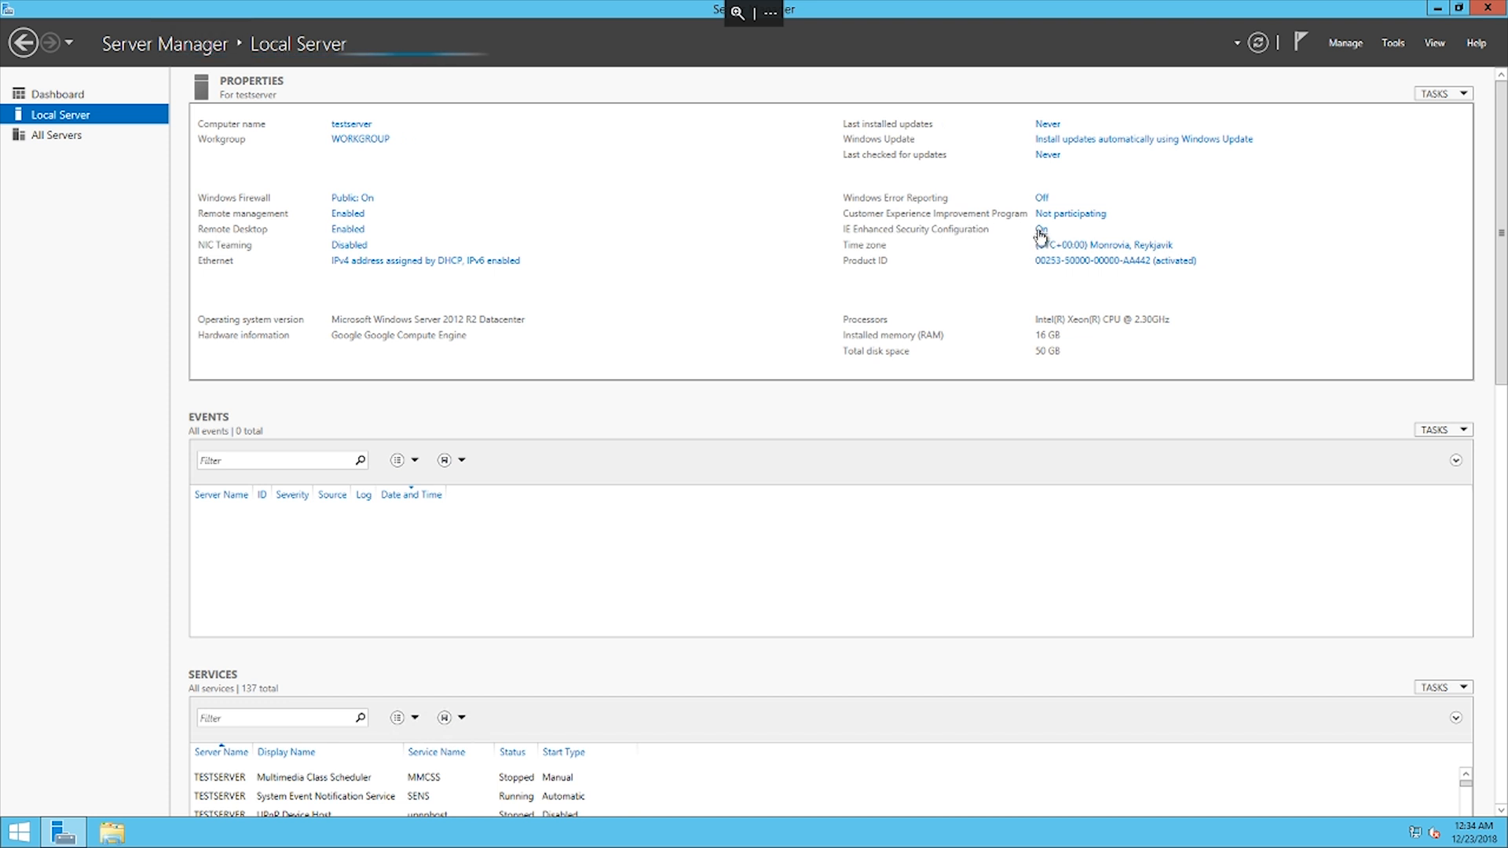
{"action": "left_click", "coordinate": [1040, 234]}
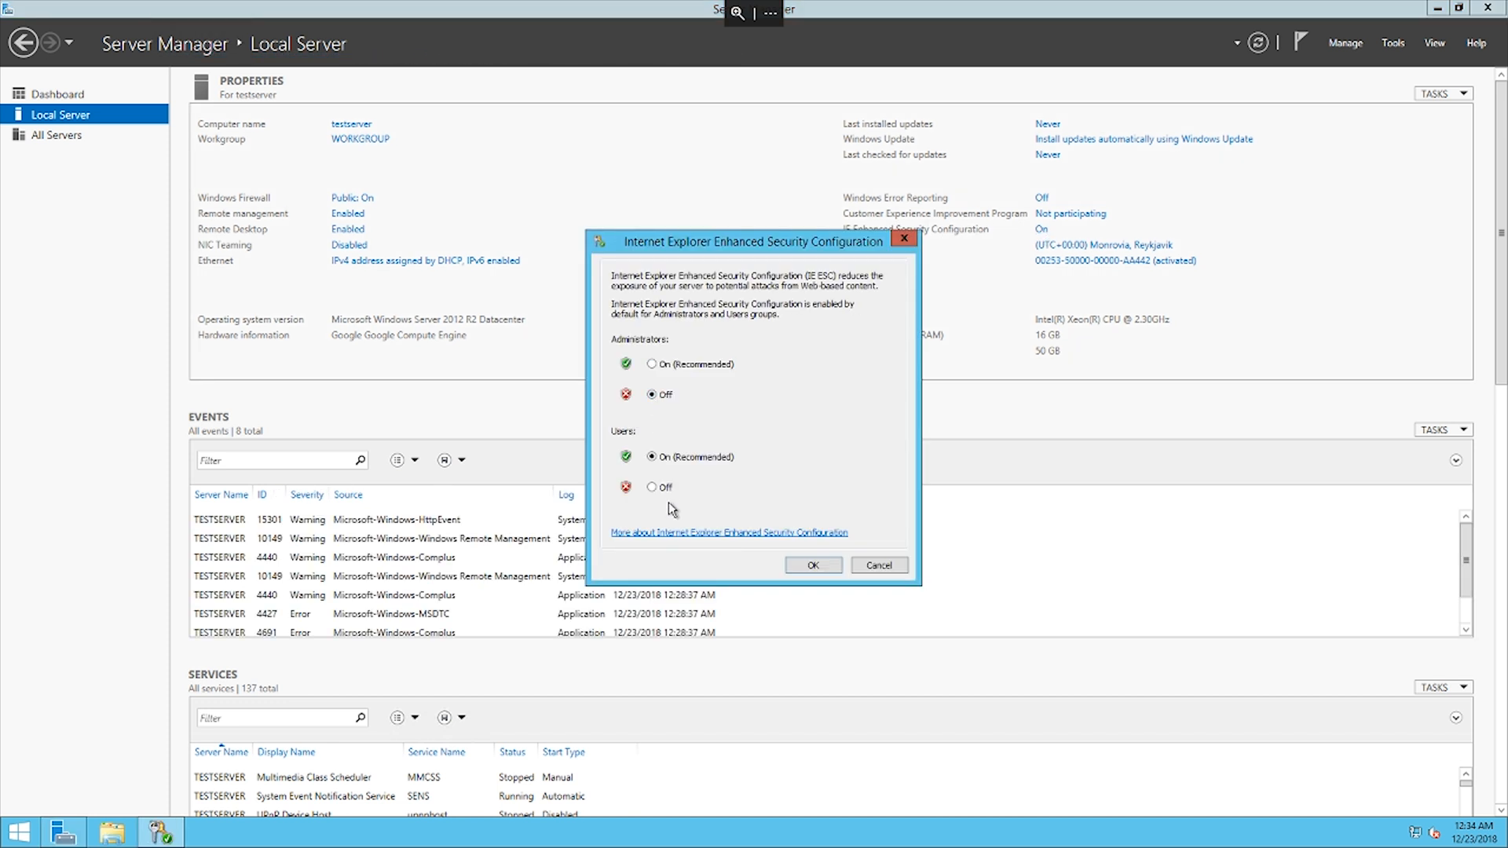
{"action": "left_click", "coordinate": [813, 565]}
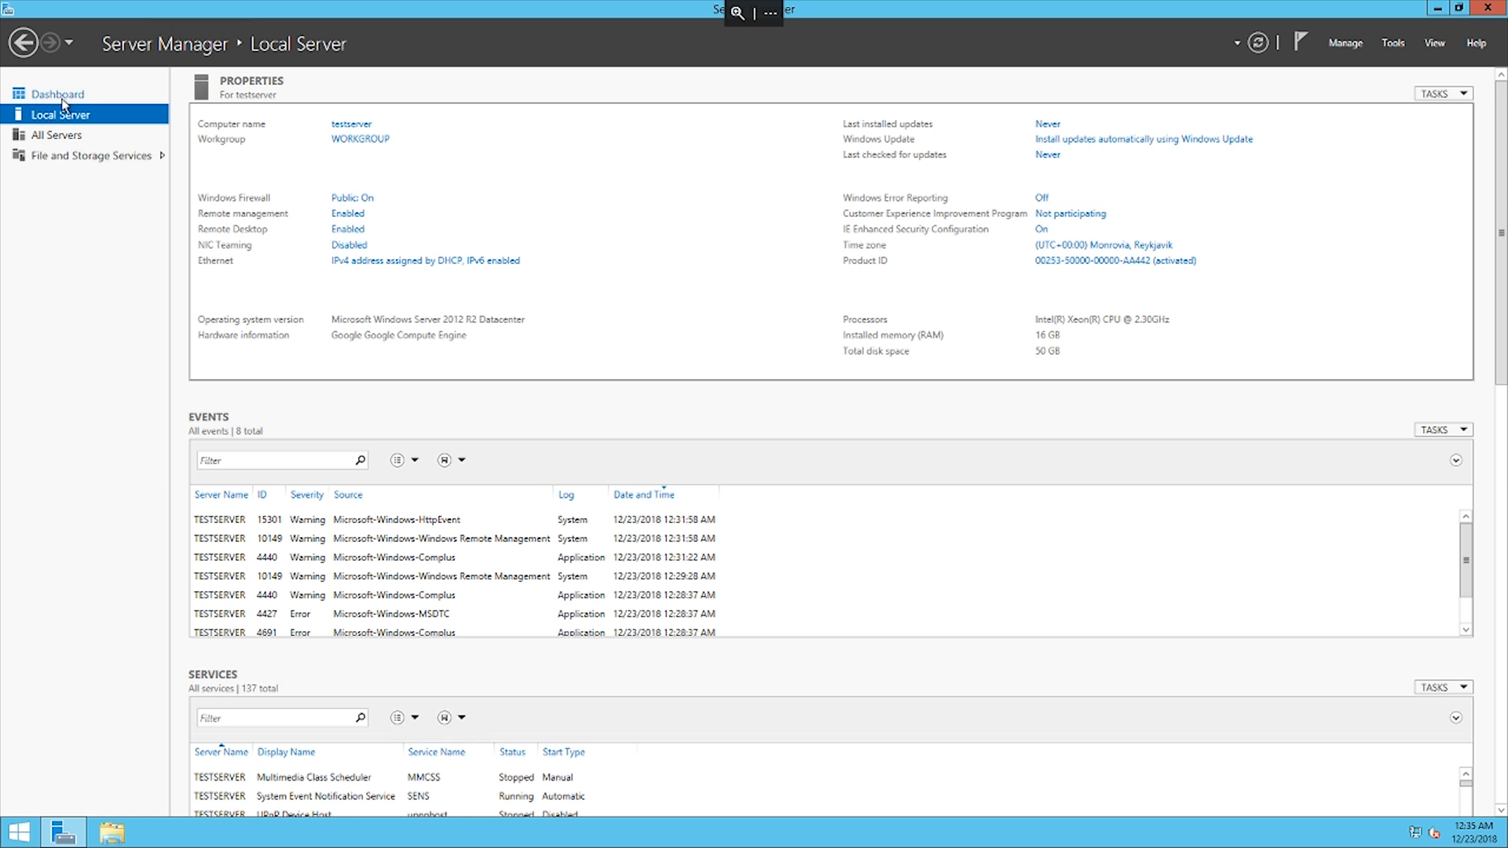
Install .NET Framework 3.5 Features through the Add Roles and Features wizard
{"action": "left_click", "coordinate": [58, 93]}
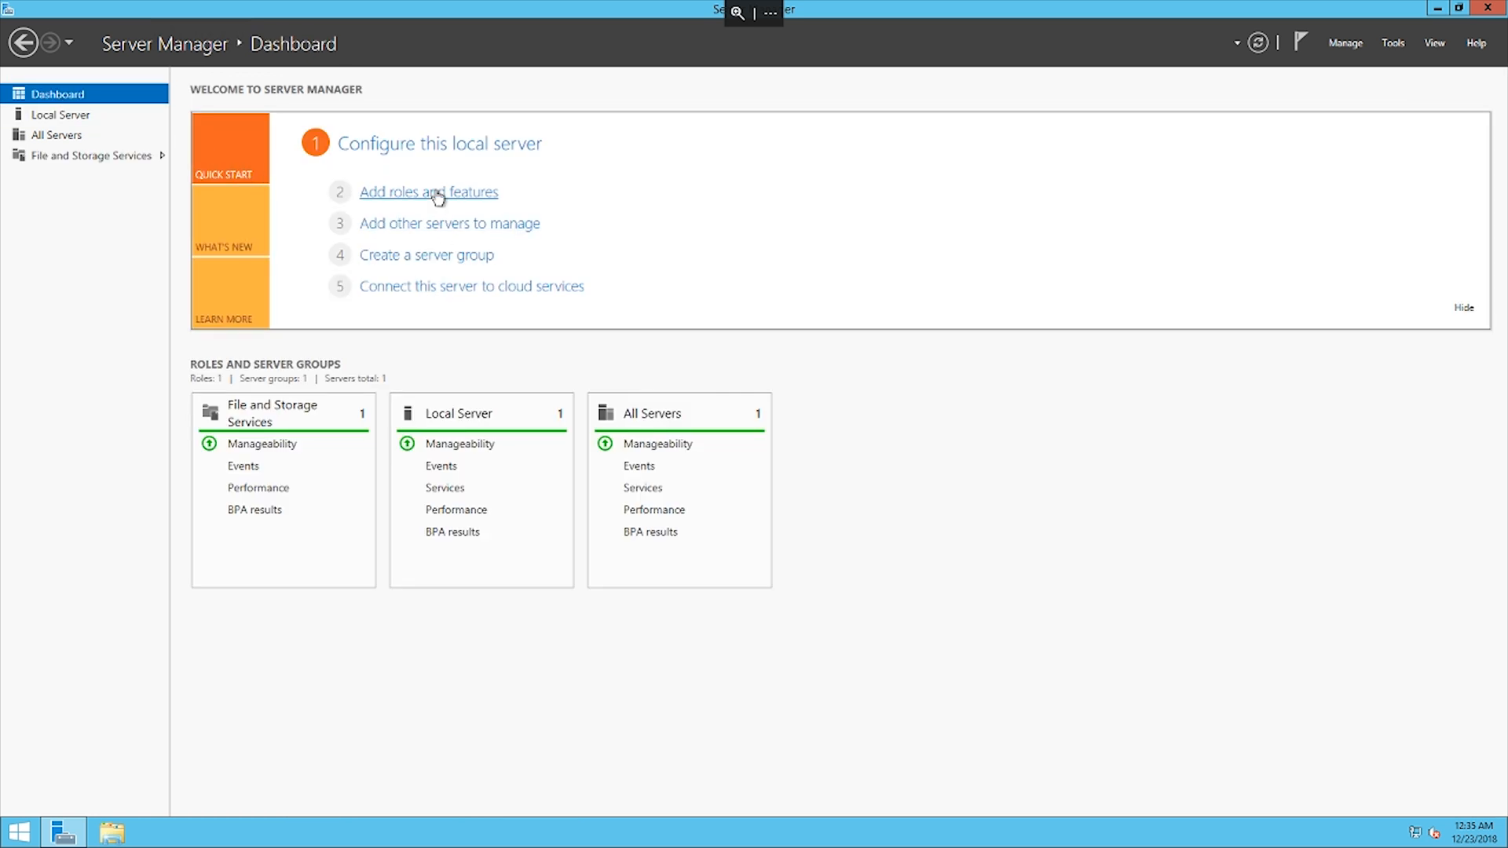
{"action": "left_click", "coordinate": [429, 192]}
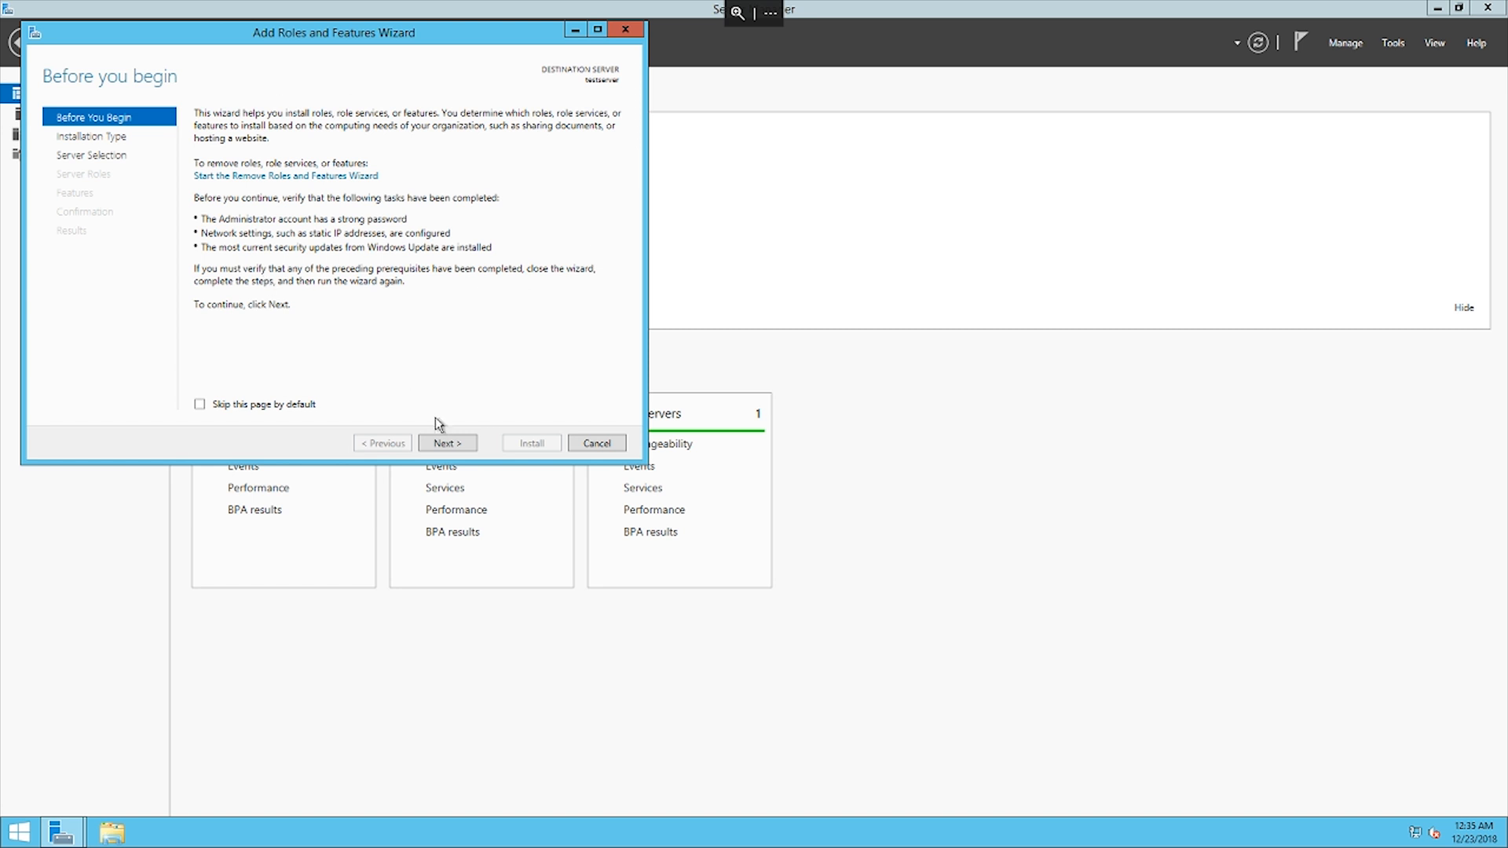
{"action": "left_click", "coordinate": [446, 443]}
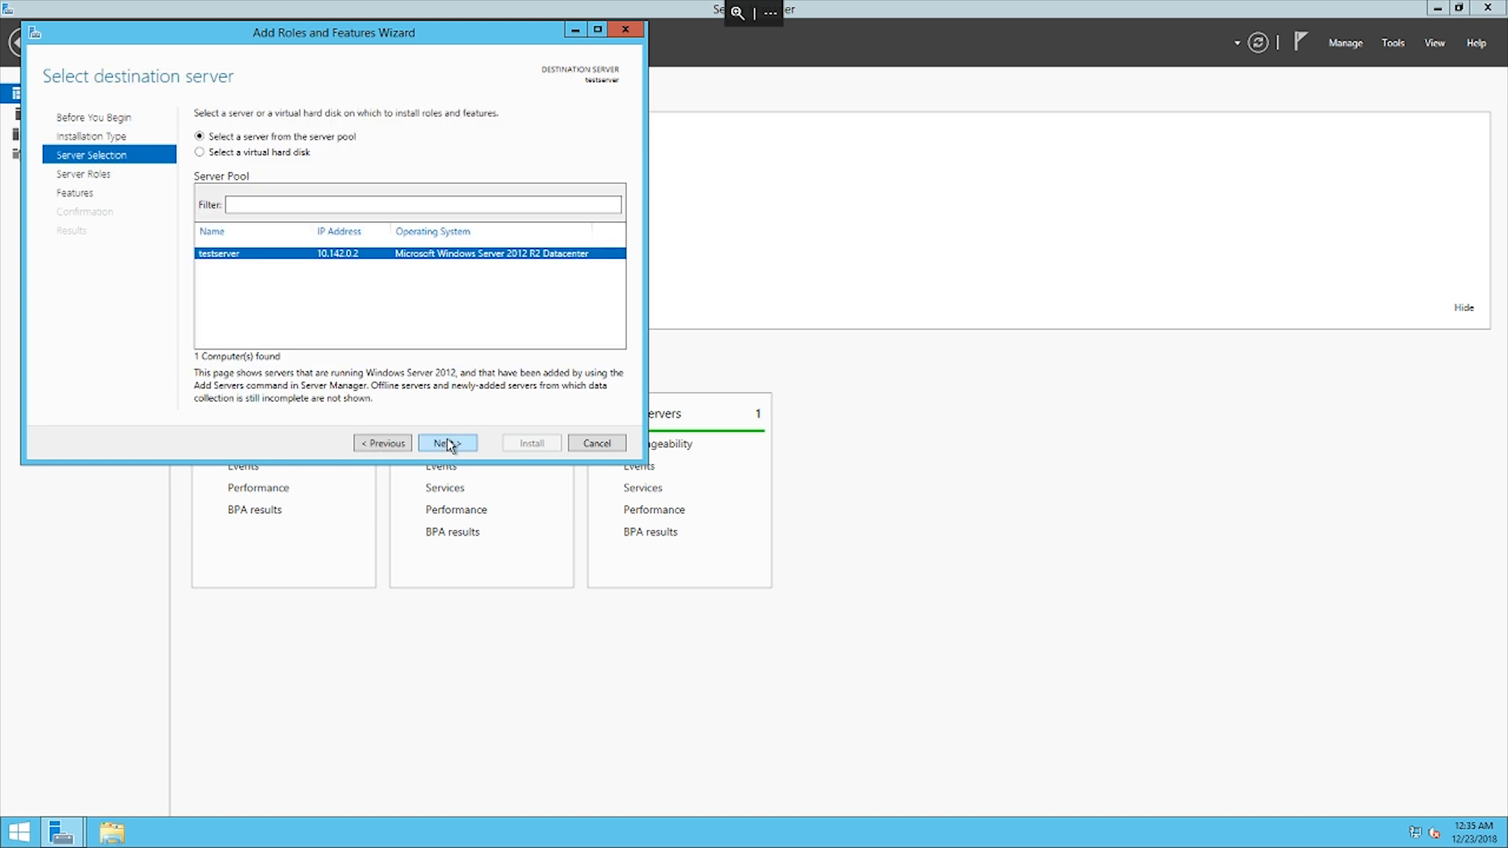
{"action": "left_click", "coordinate": [446, 443]}
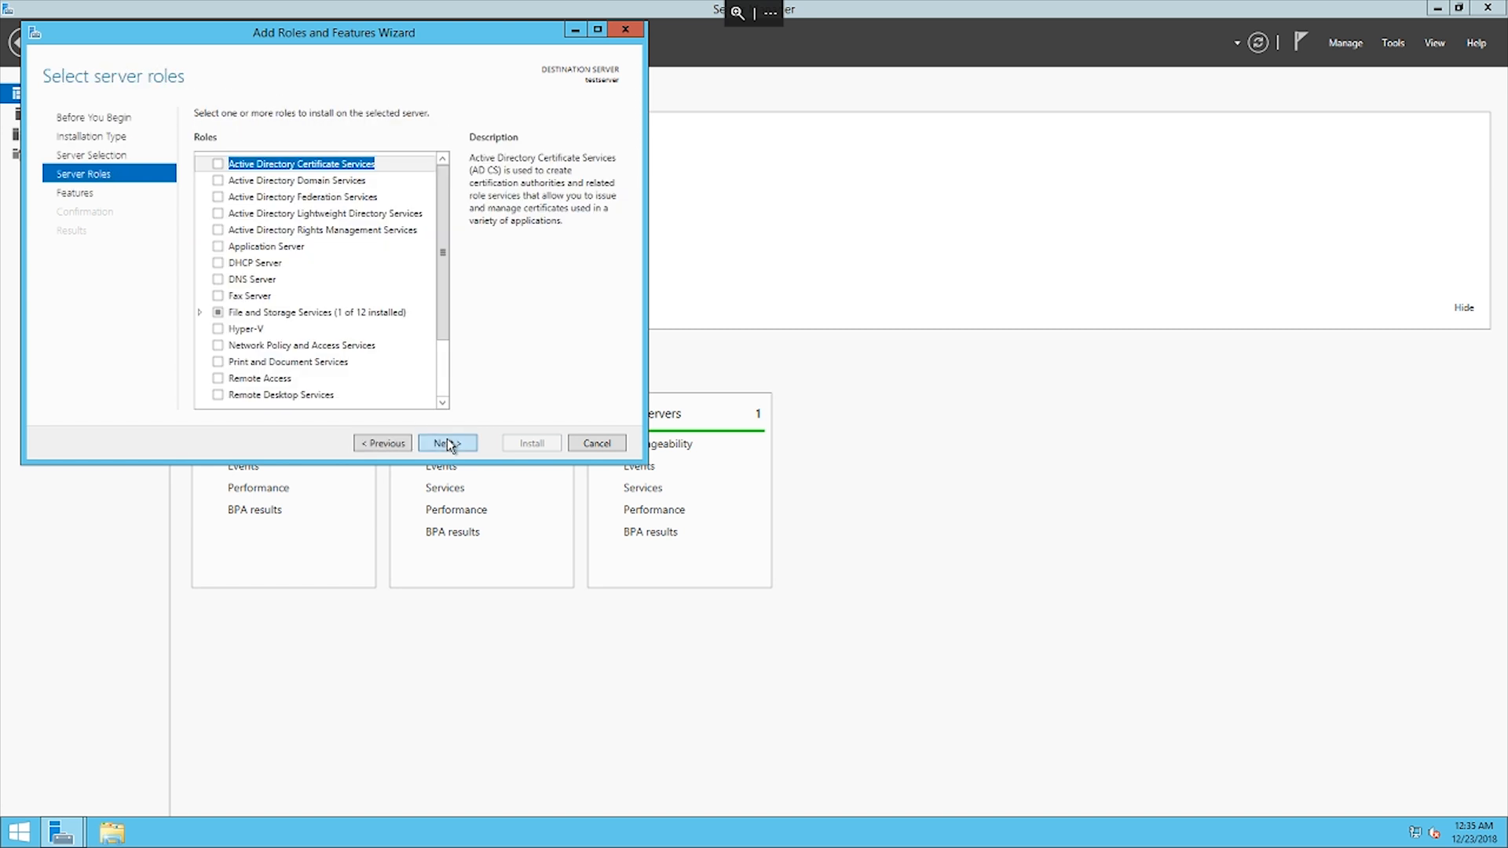
{"action": "left_click", "coordinate": [446, 442]}
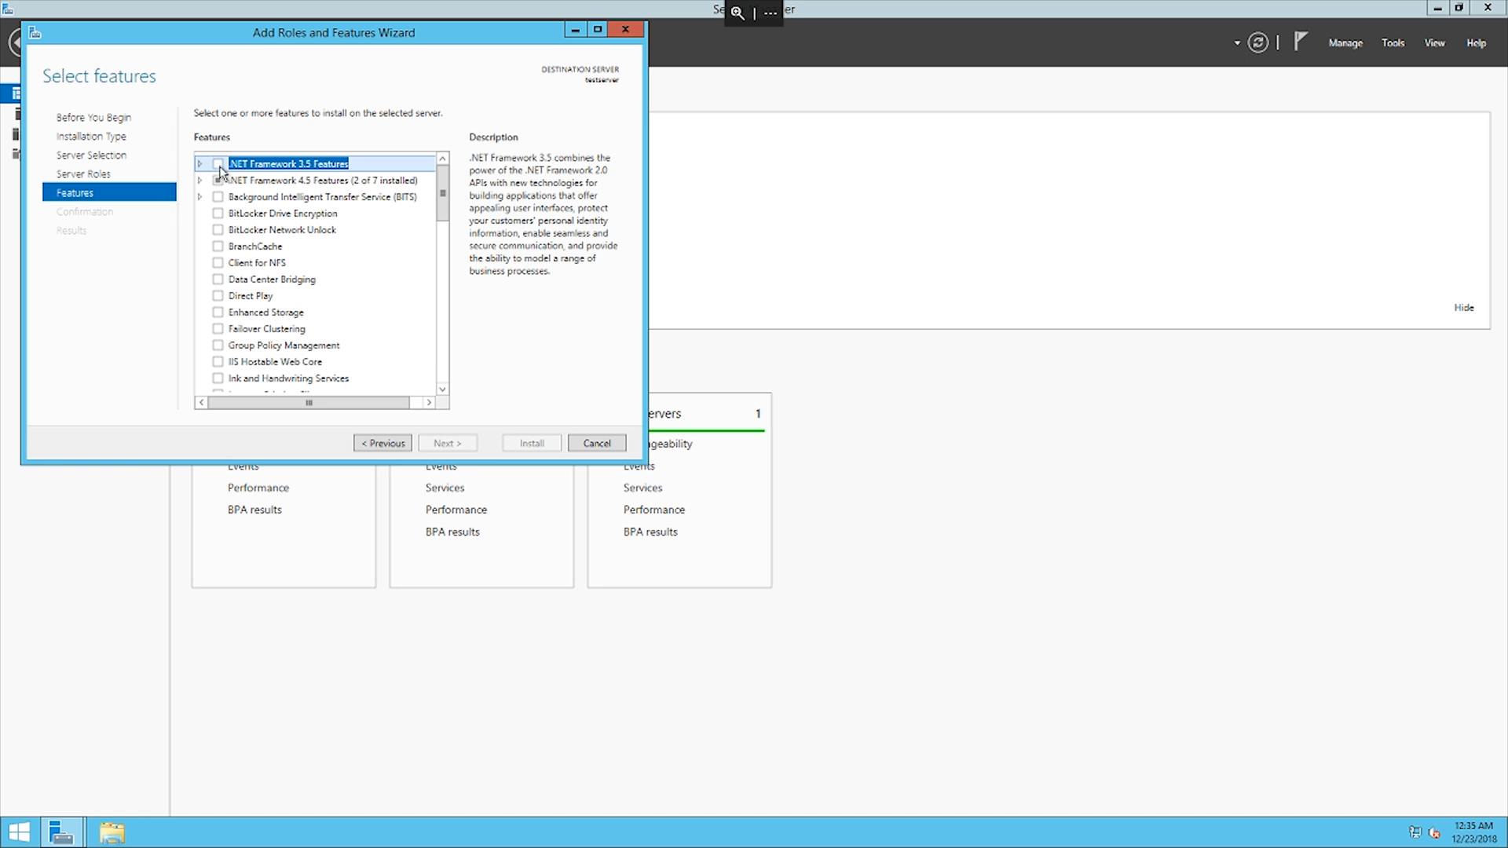
{"action": "left_click", "coordinate": [219, 163]}
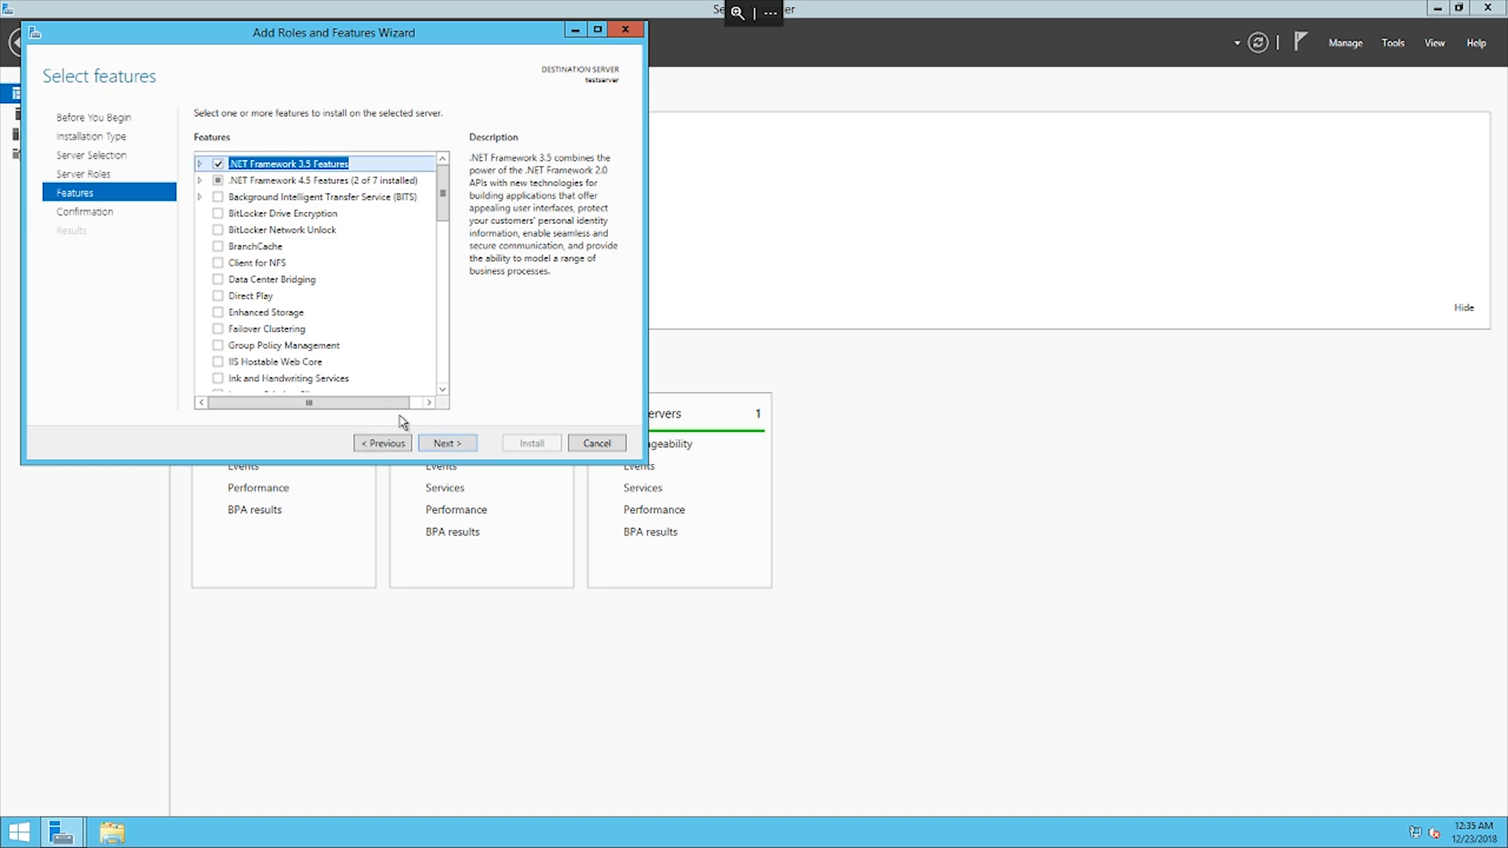
{"action": "left_click", "coordinate": [446, 442]}
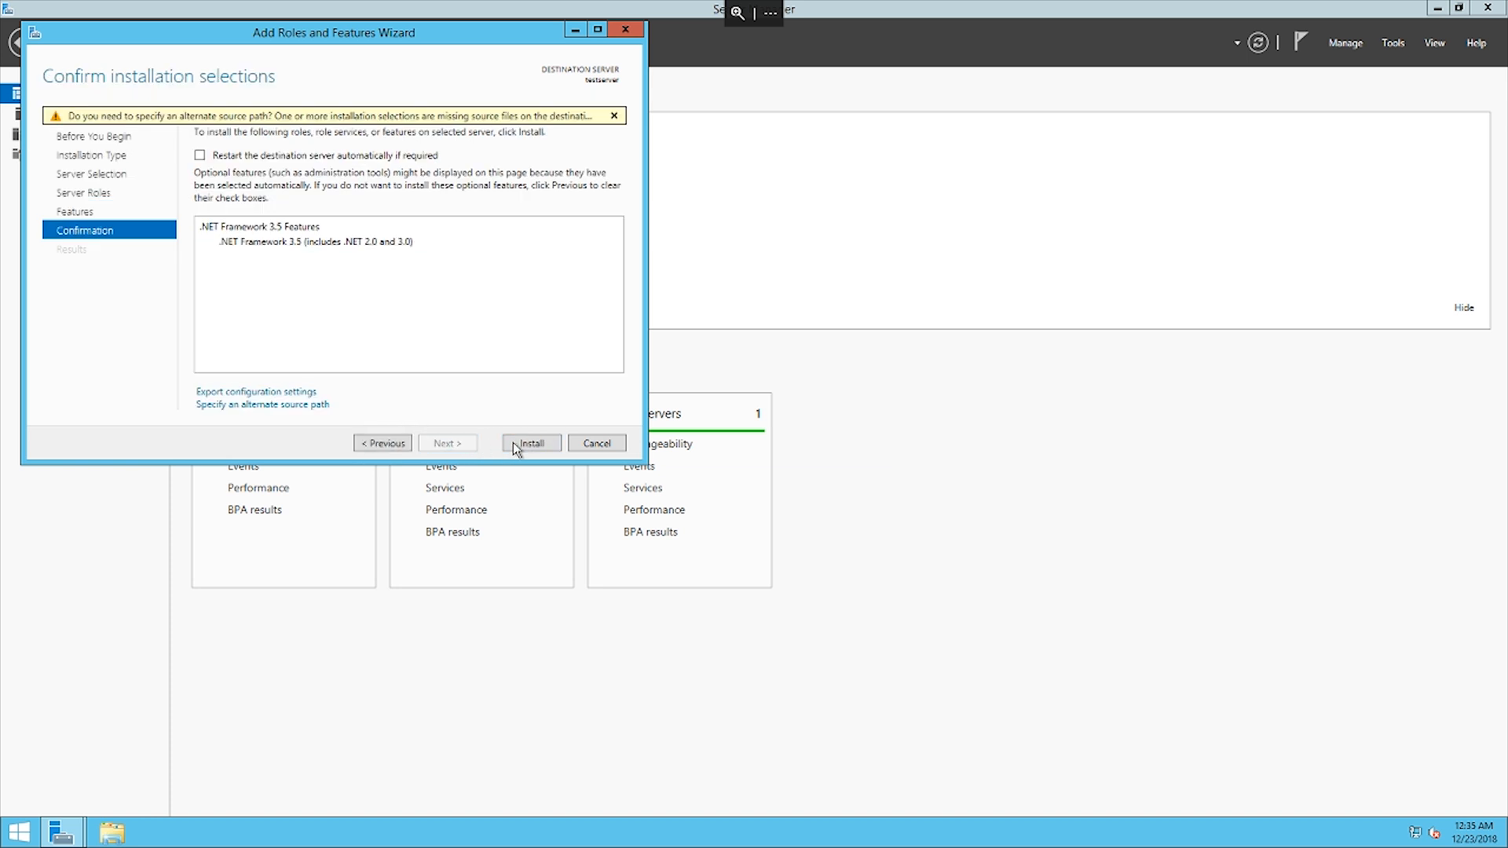
{"action": "left_click", "coordinate": [531, 443]}
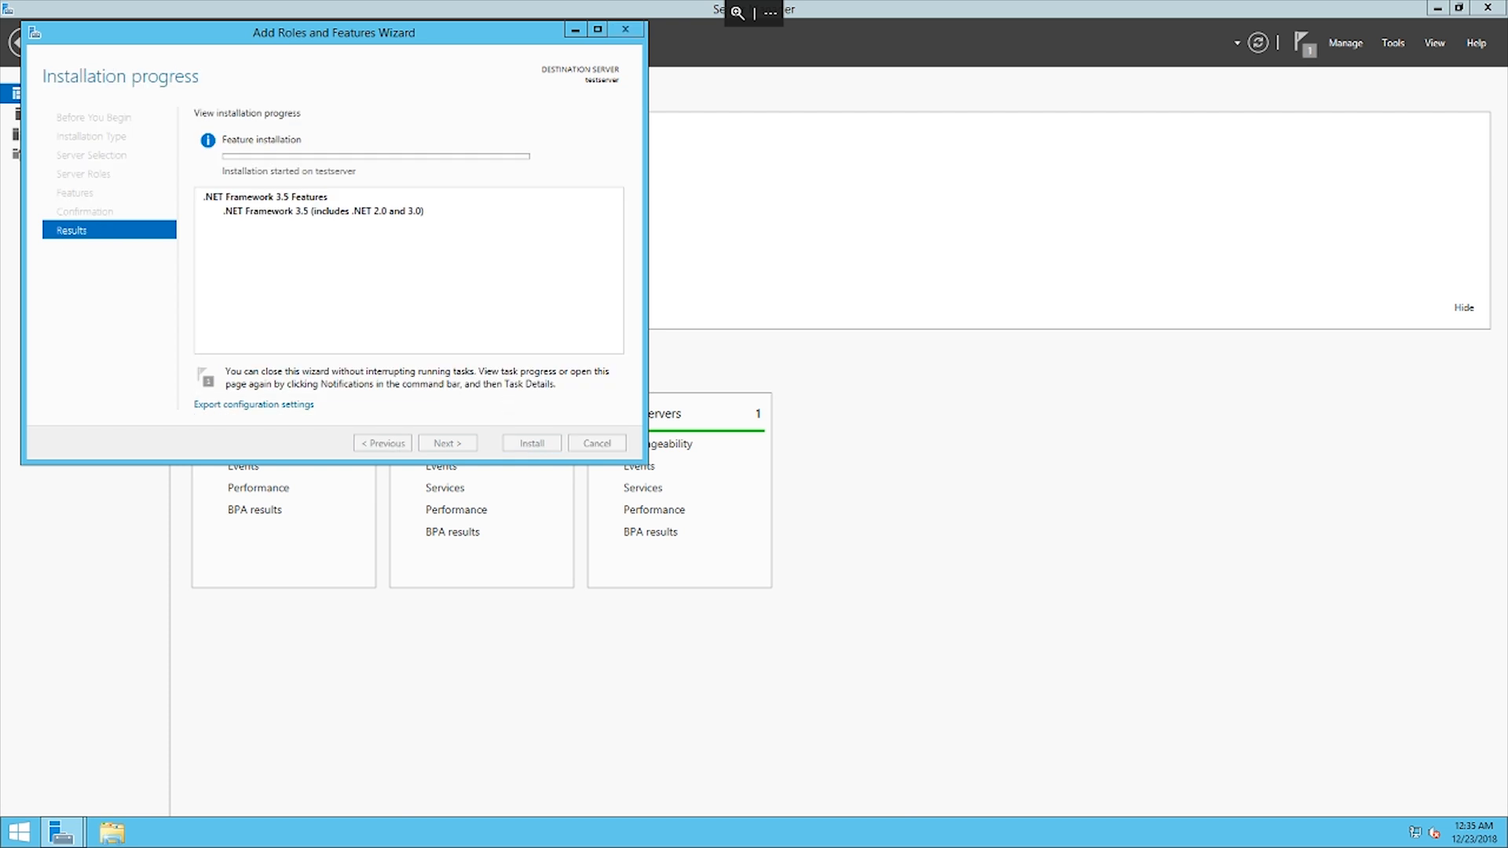
{"action": "left_click", "coordinate": [625, 29]}
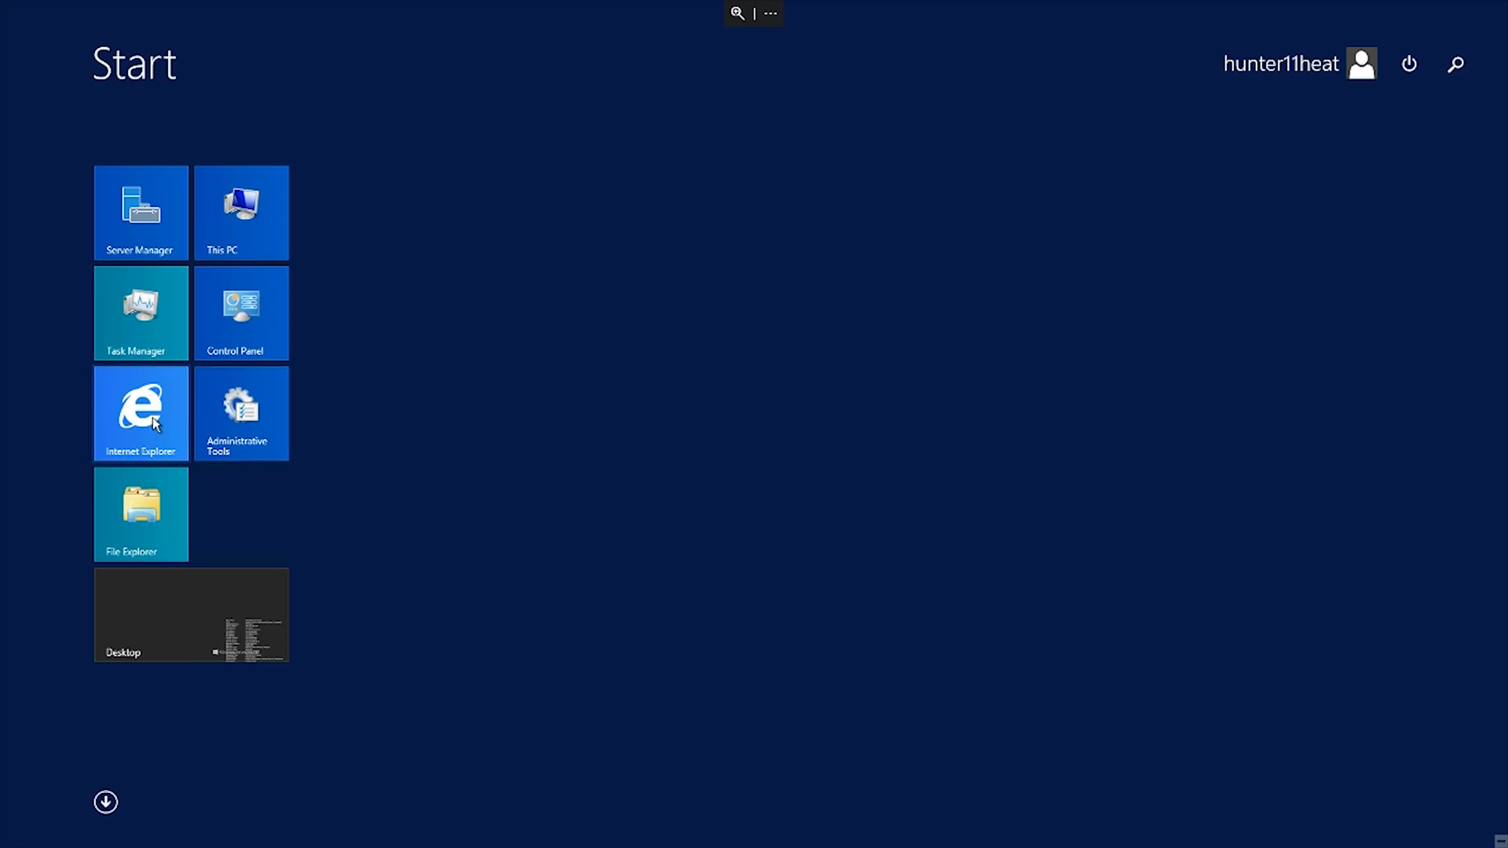
Launch Internet Explorer to download and install Google Chrome
{"action": "left_click", "coordinate": [139, 414]}
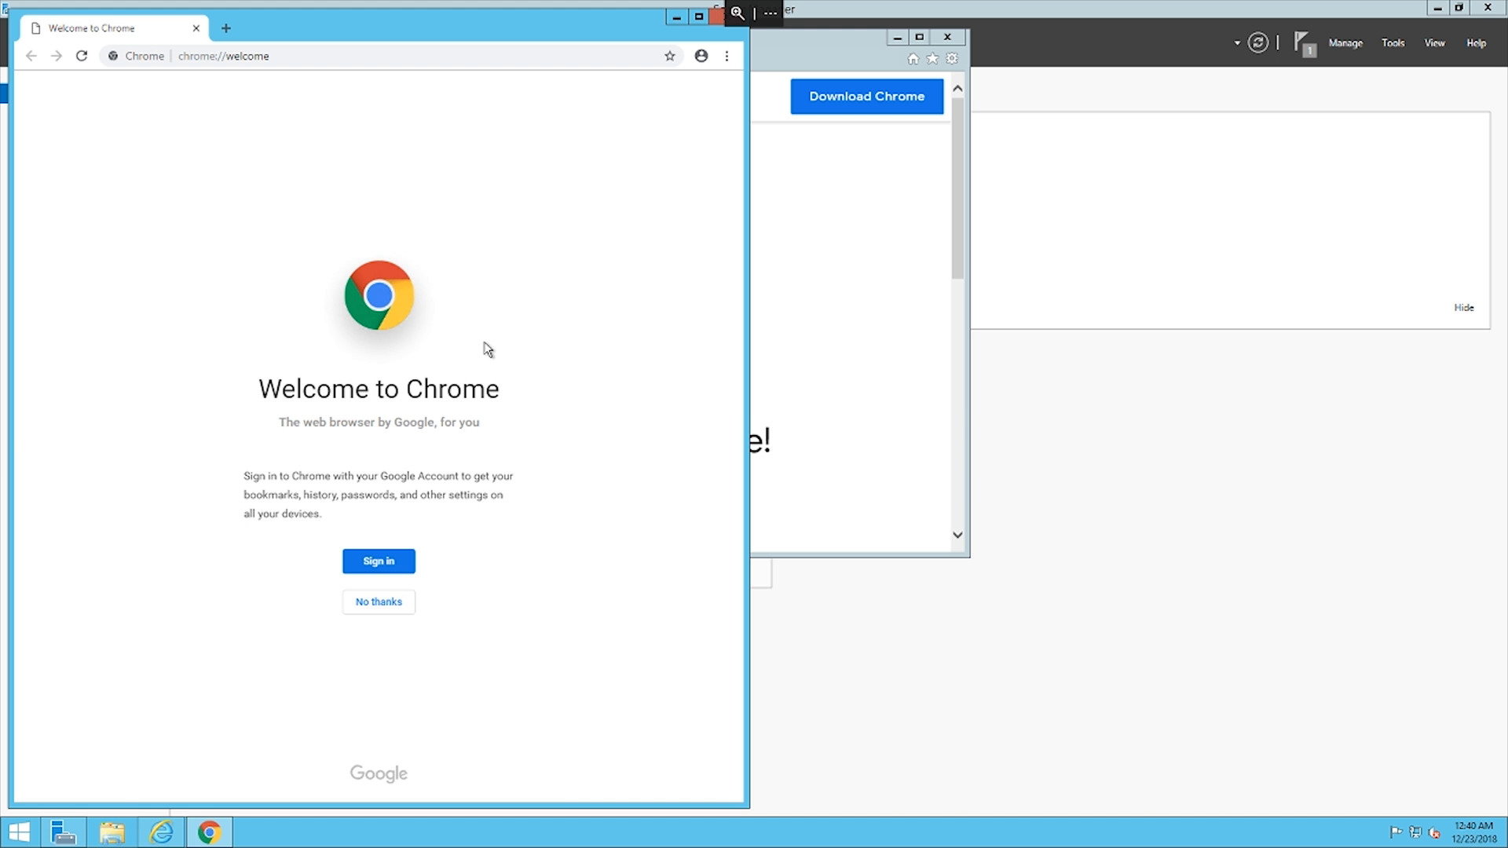
{"action": "mouse_move", "coordinate": [479, 10]}
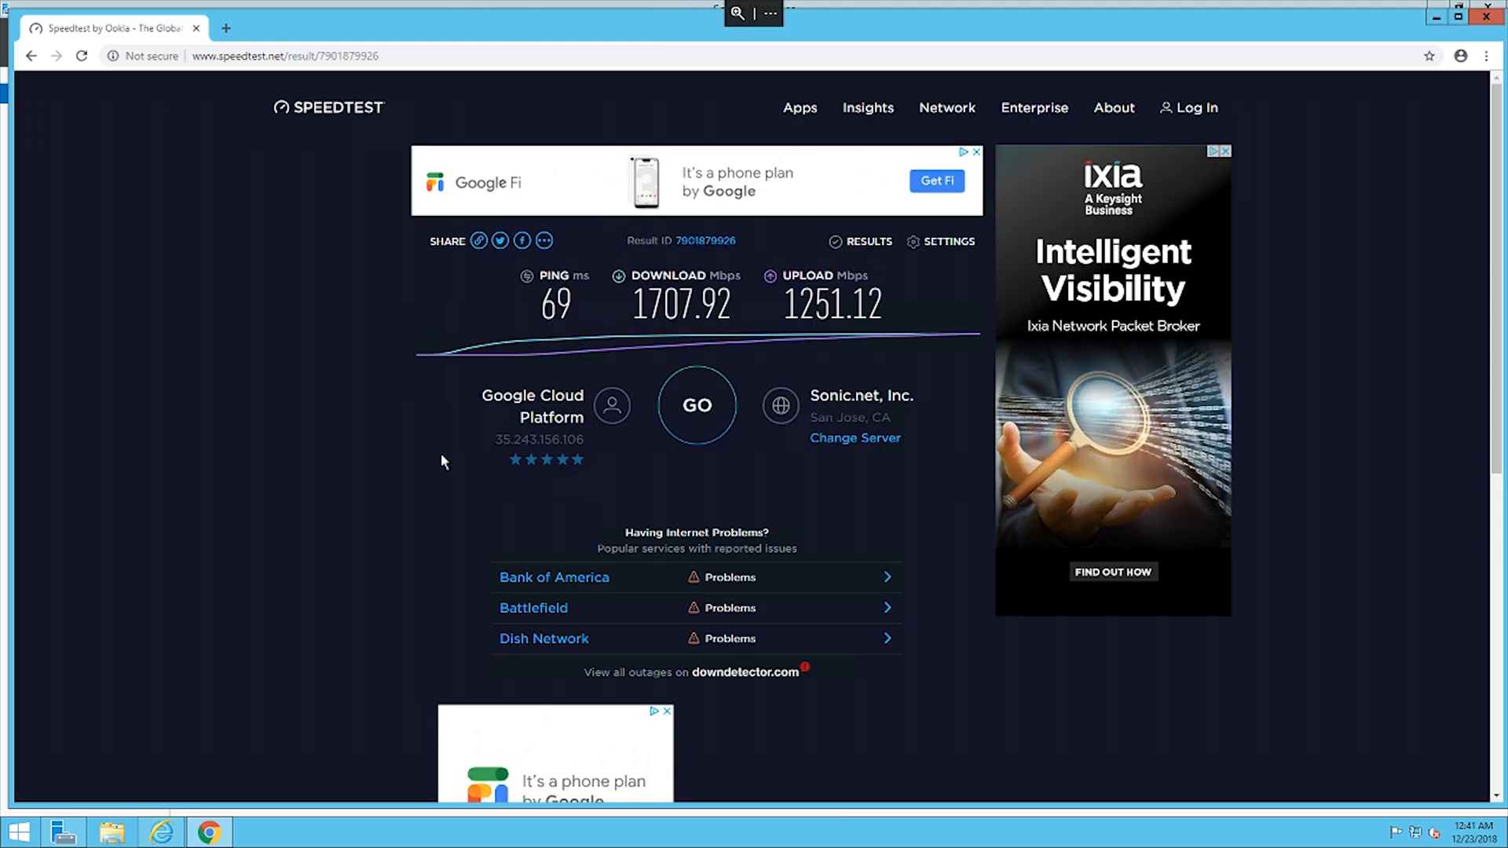
{"action": "mouse_move", "coordinate": [487, 430]}
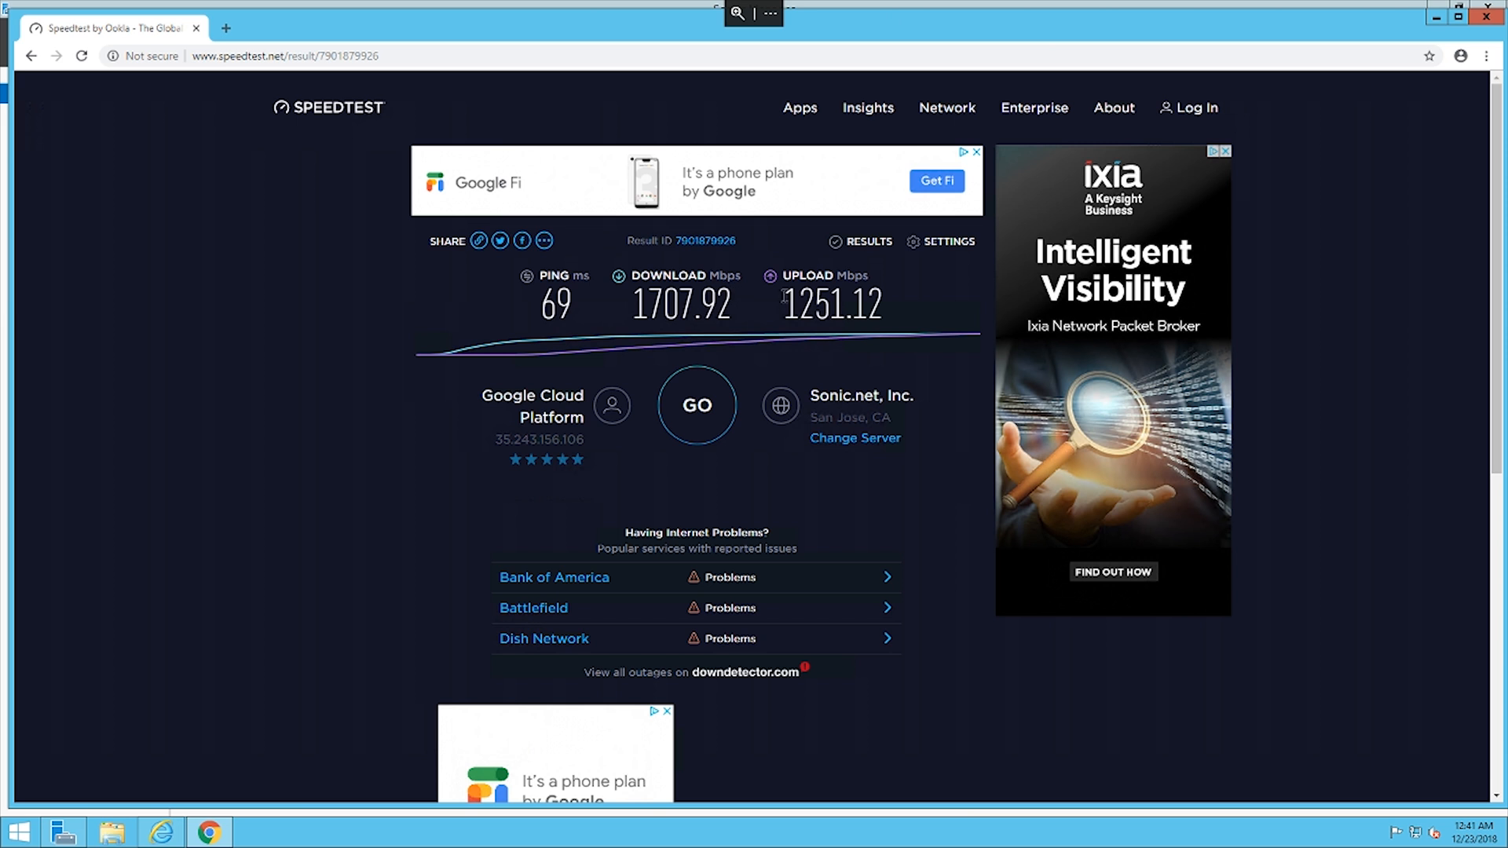
Highlight the server's 1251.12 Mbps upload result on speedtest.net
{"action": "double_click", "coordinate": [815, 303]}
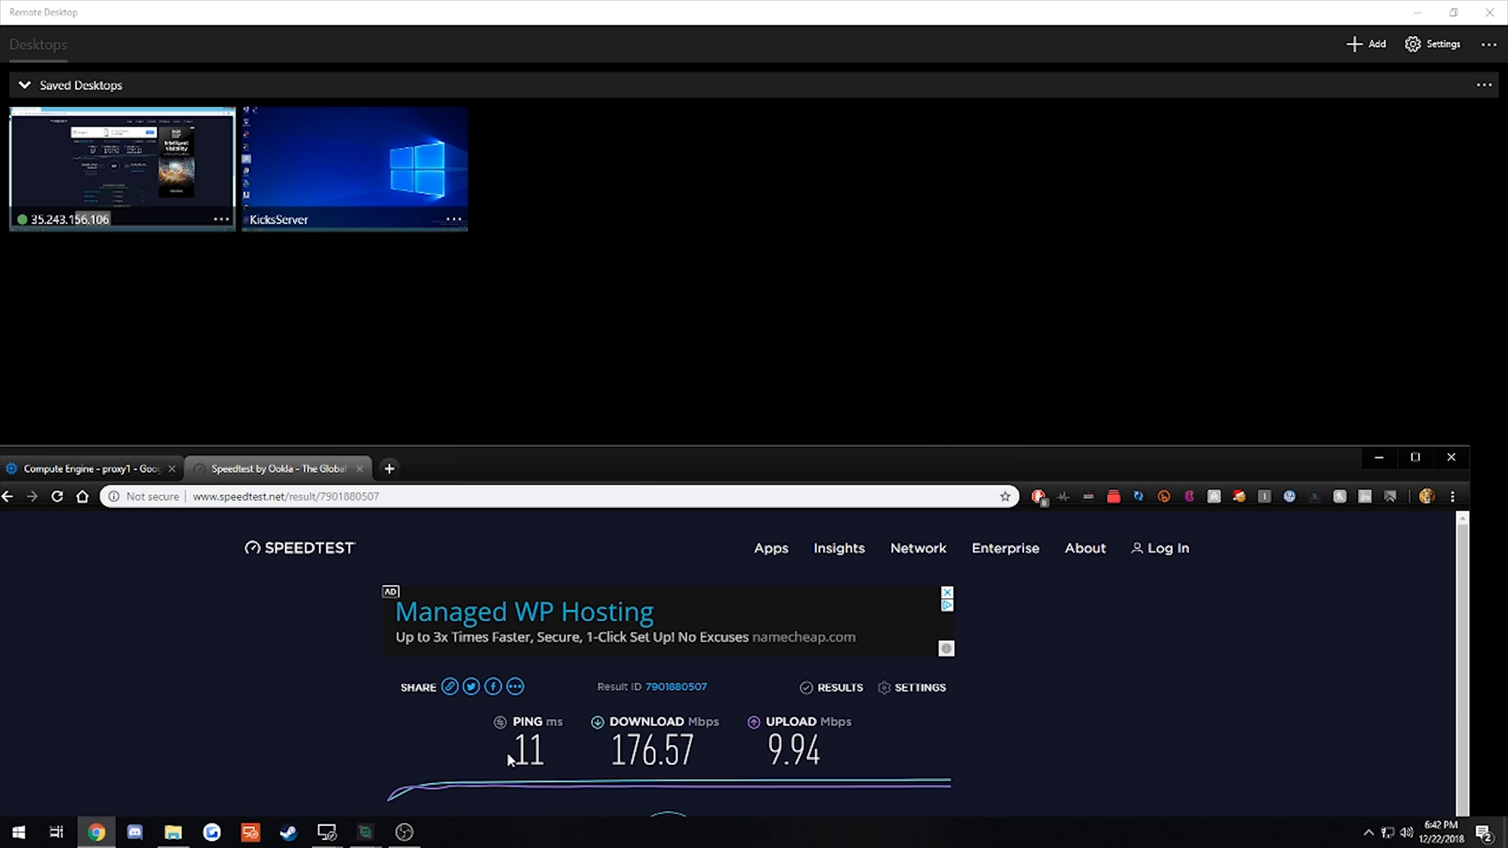
Highlight the local PC's Speedtest upload of 9.94 Mbps beside the 176.57 Mbps download
{"action": "double_click", "coordinate": [792, 750]}
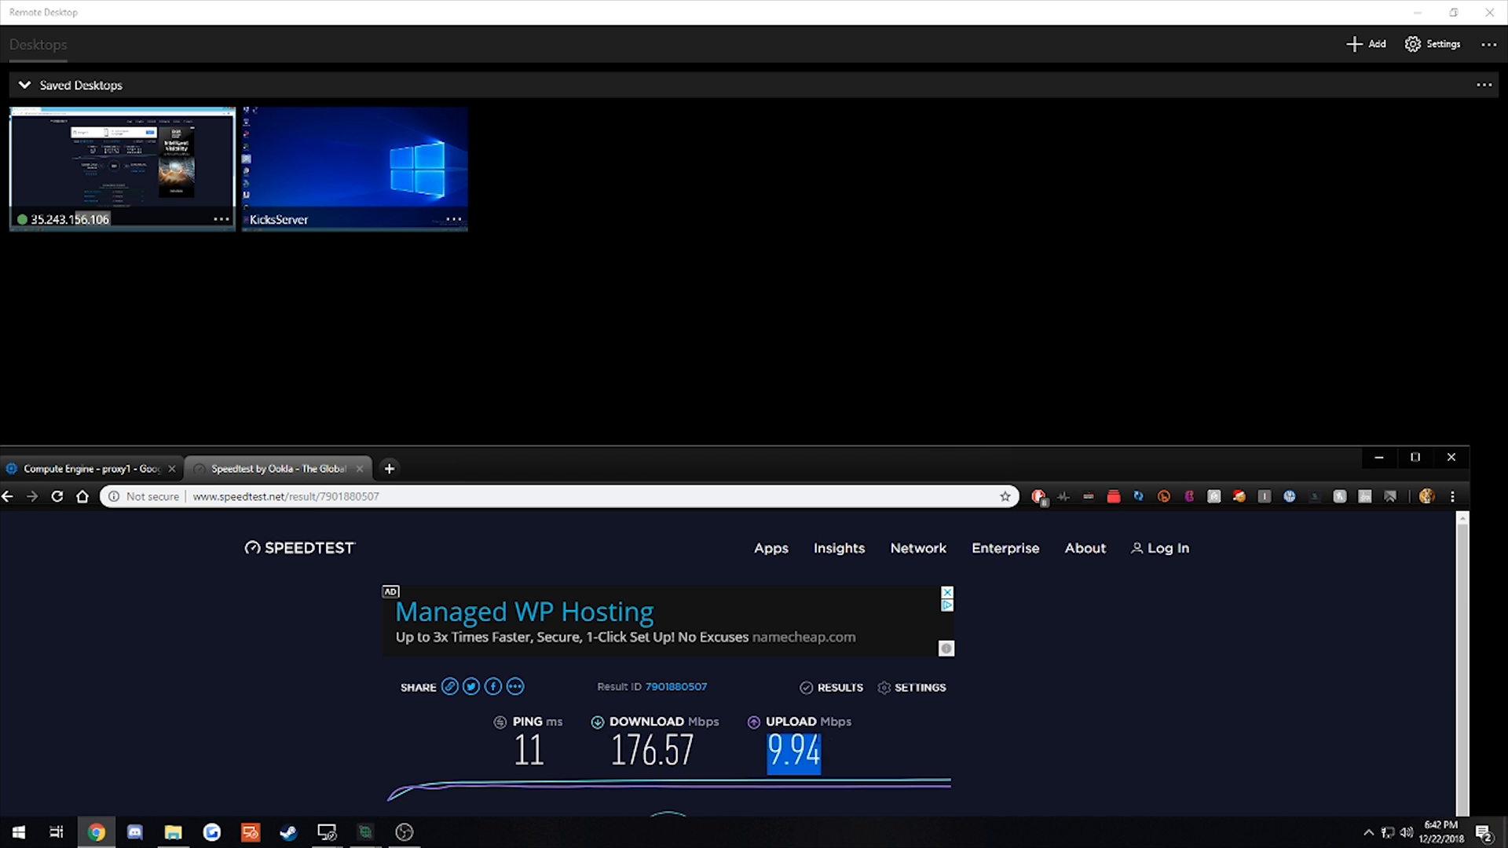
{"action": "mouse_move", "coordinate": [660, 446]}
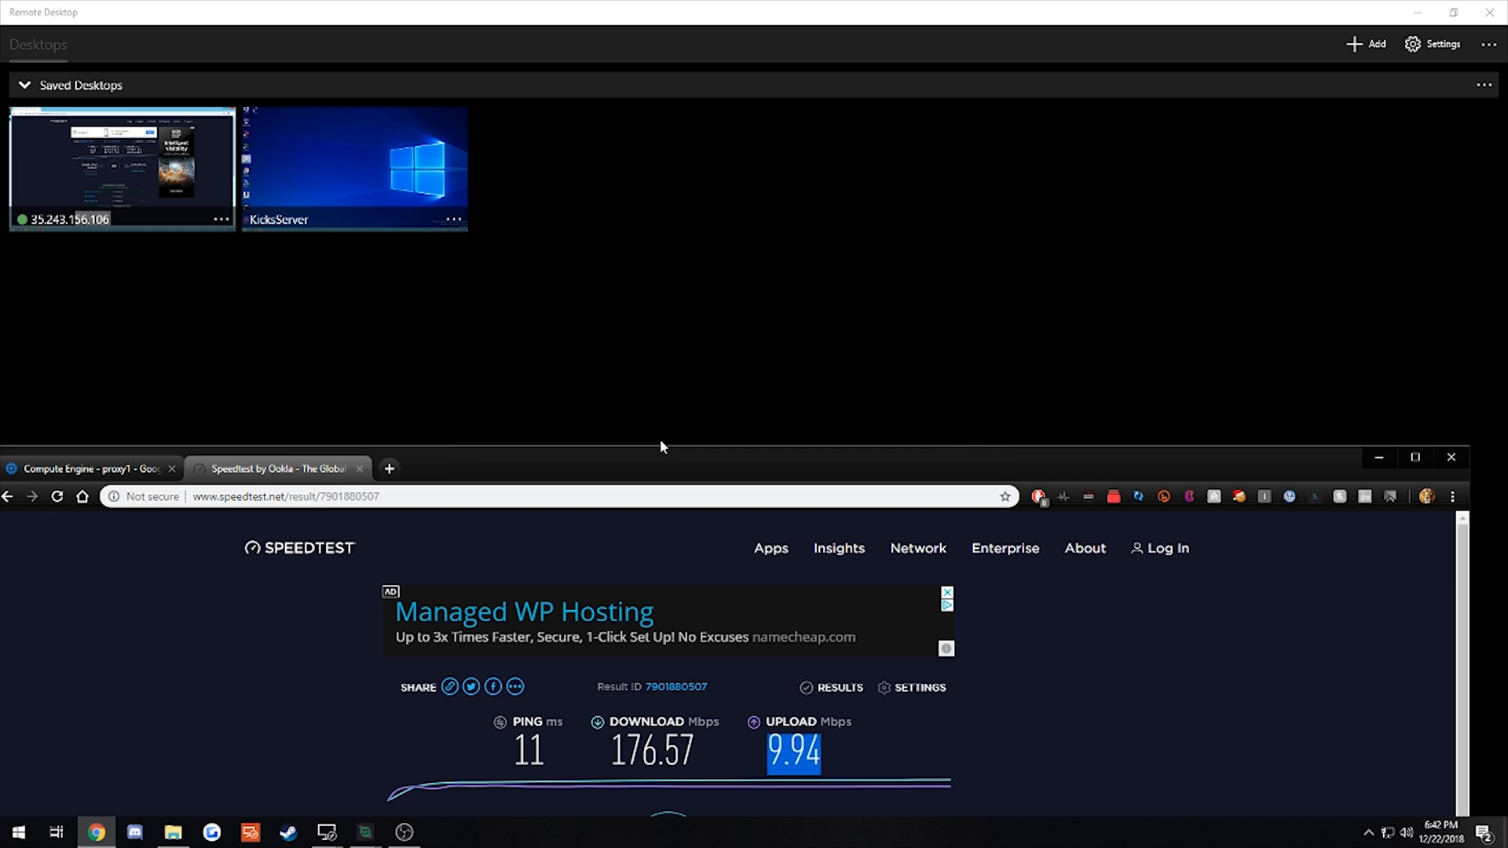
{"action": "mouse_move", "coordinate": [381, 813]}
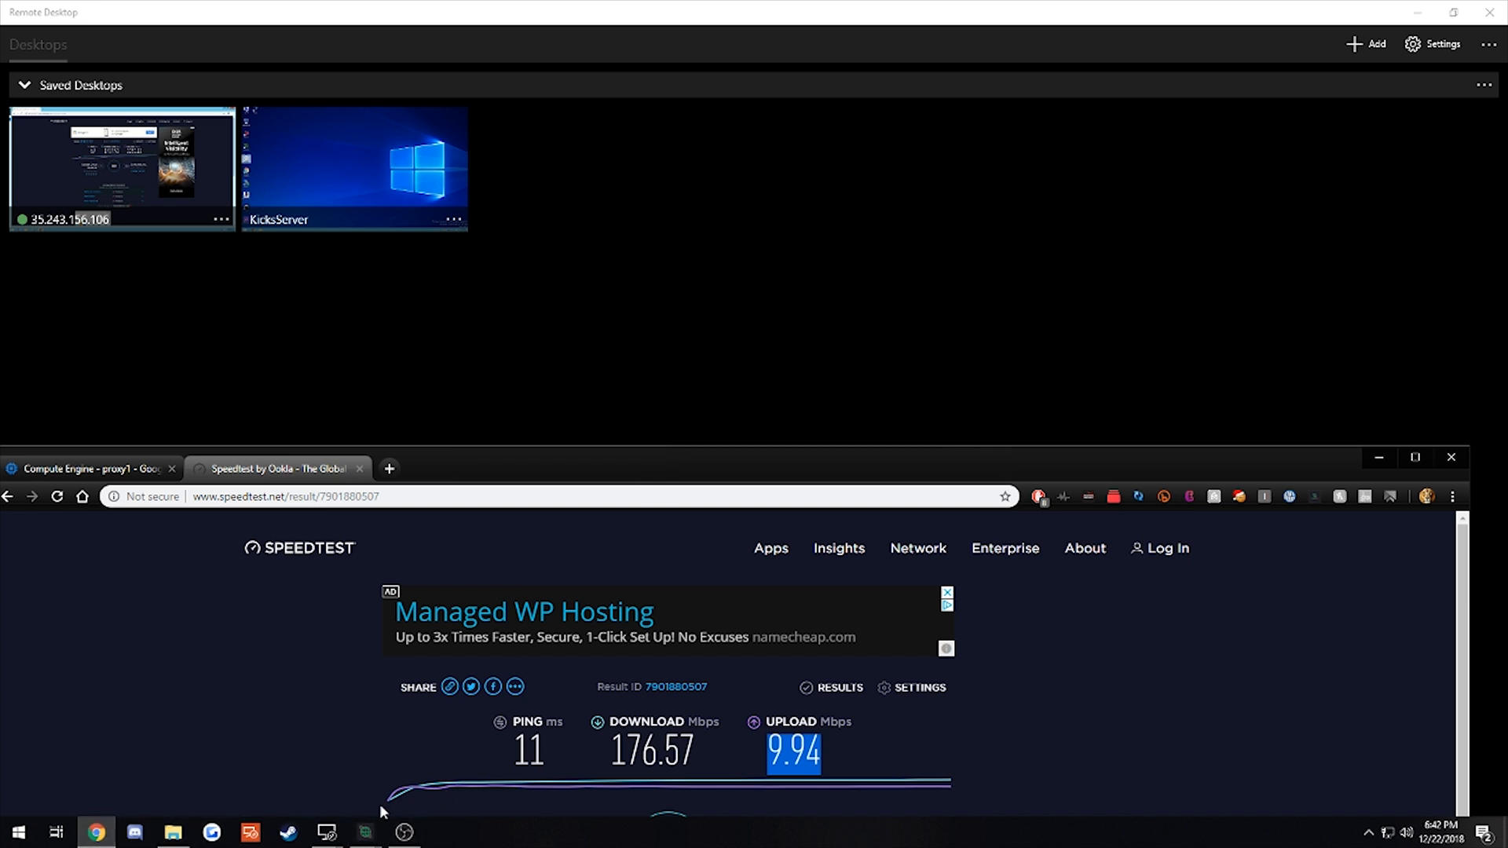